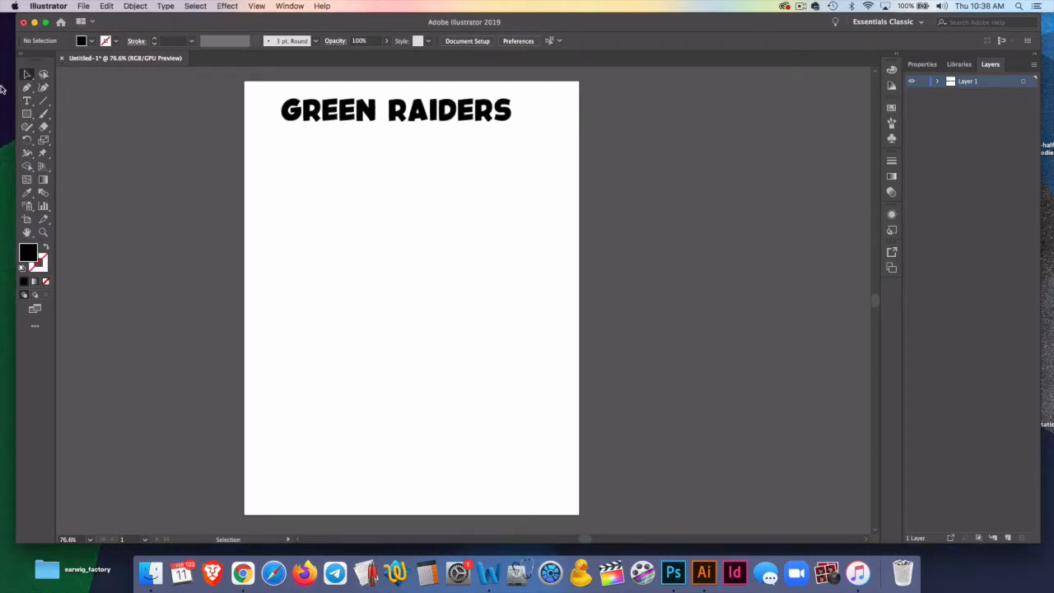
{"action": "mouse_move", "coordinate": [43, 89]}
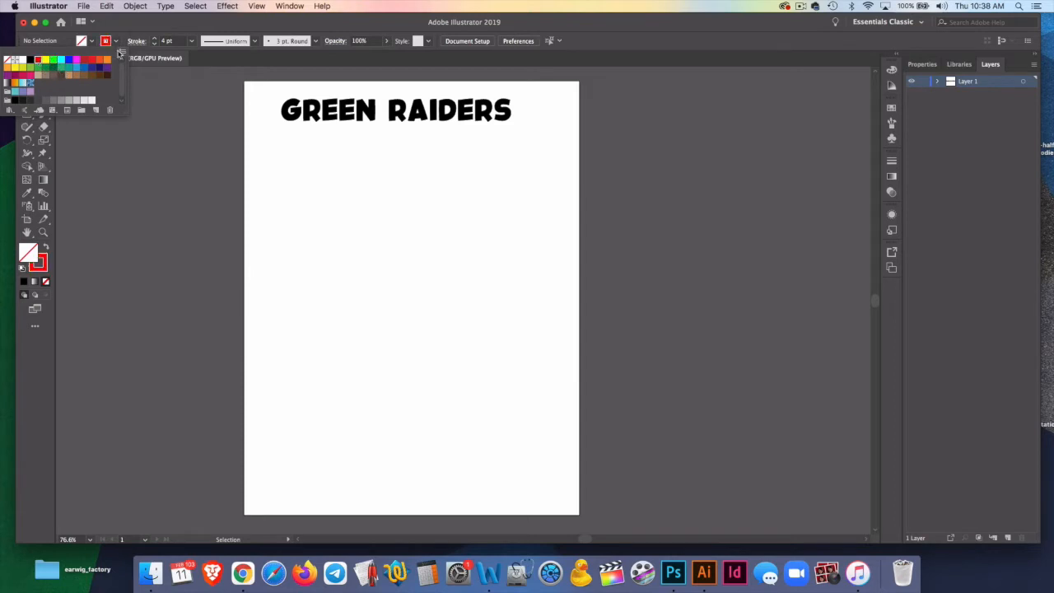
Step: Set the wavy line's stroke to red with no fill
{"action": "left_click", "coordinate": [282, 224]}
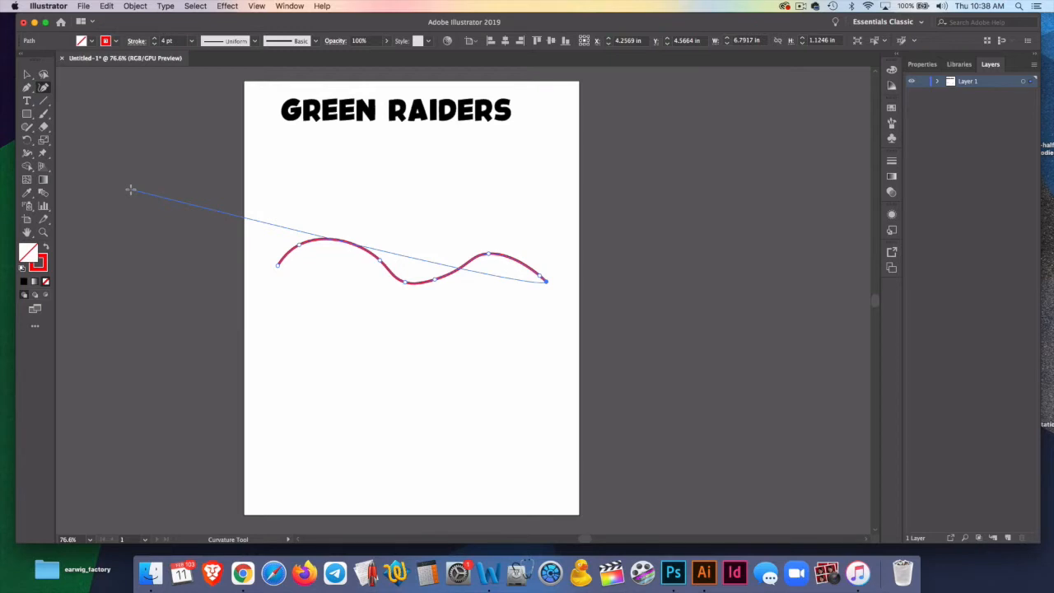
{"action": "mouse_move", "coordinate": [118, 189]}
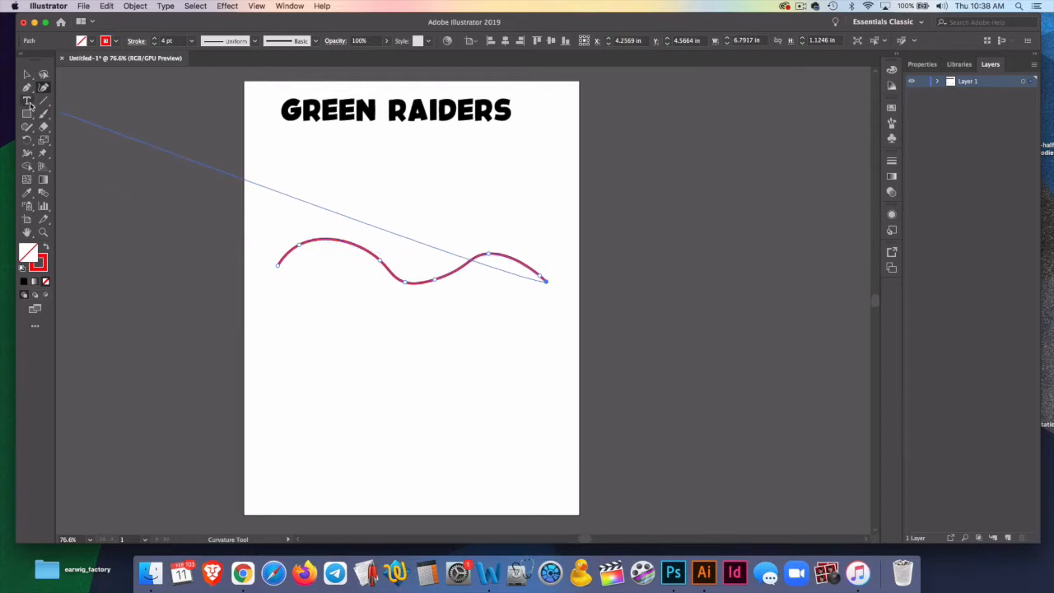
Step: Set GREEN RAIDERS on the wavy path, move it higher, and widen its letter spacing
{"action": "left_click", "coordinate": [27, 100]}
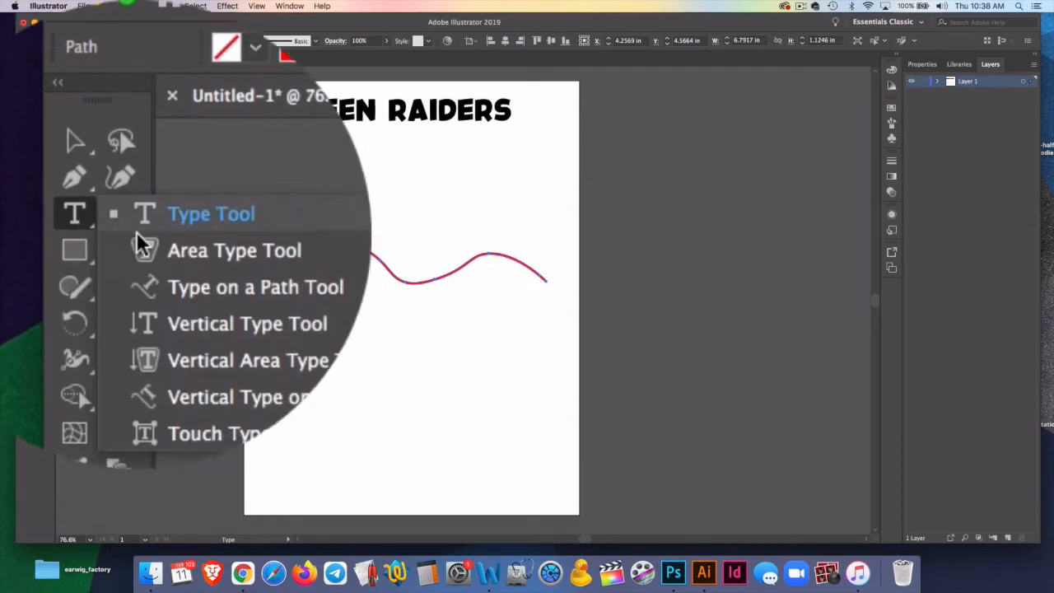
{"action": "left_click", "coordinate": [255, 287]}
{"action": "type", "text": "GREEN RAIDERS"}
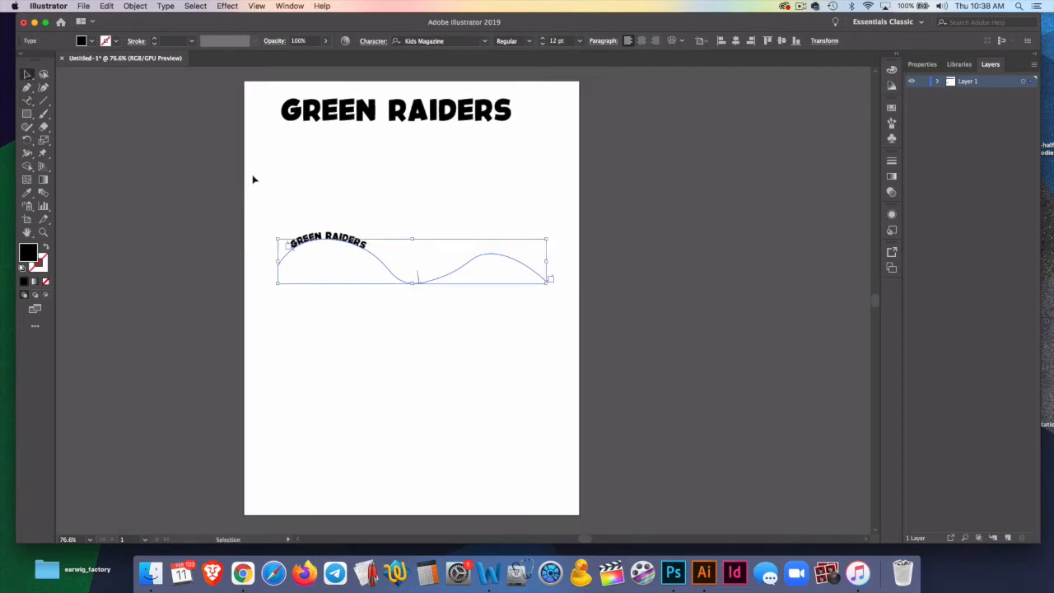
{"action": "left_click_drag", "start_coordinate": [412, 260], "coordinate": [416, 216]}
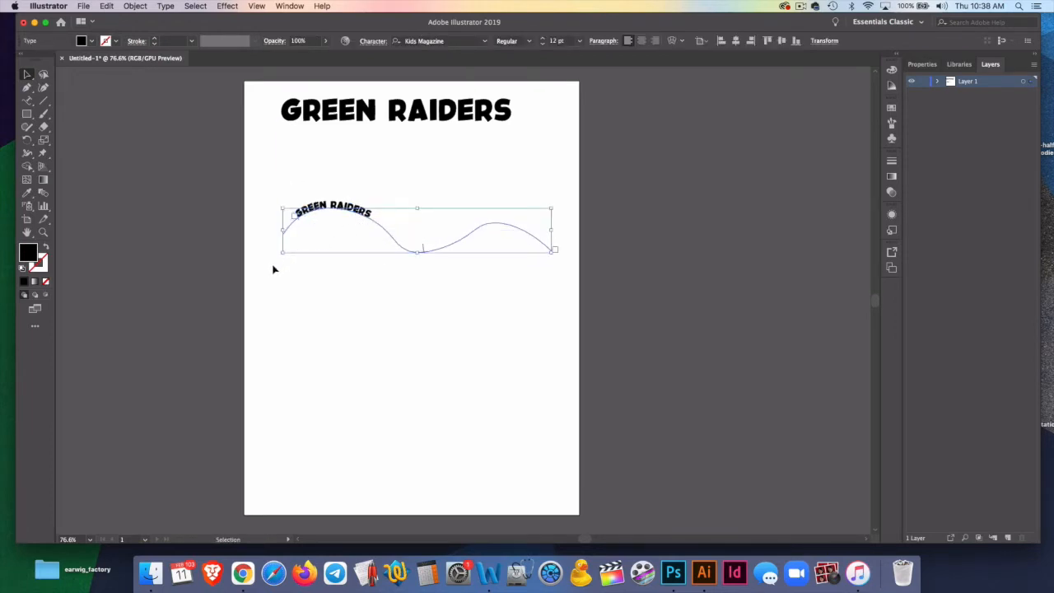
{"action": "mouse_move", "coordinate": [275, 274]}
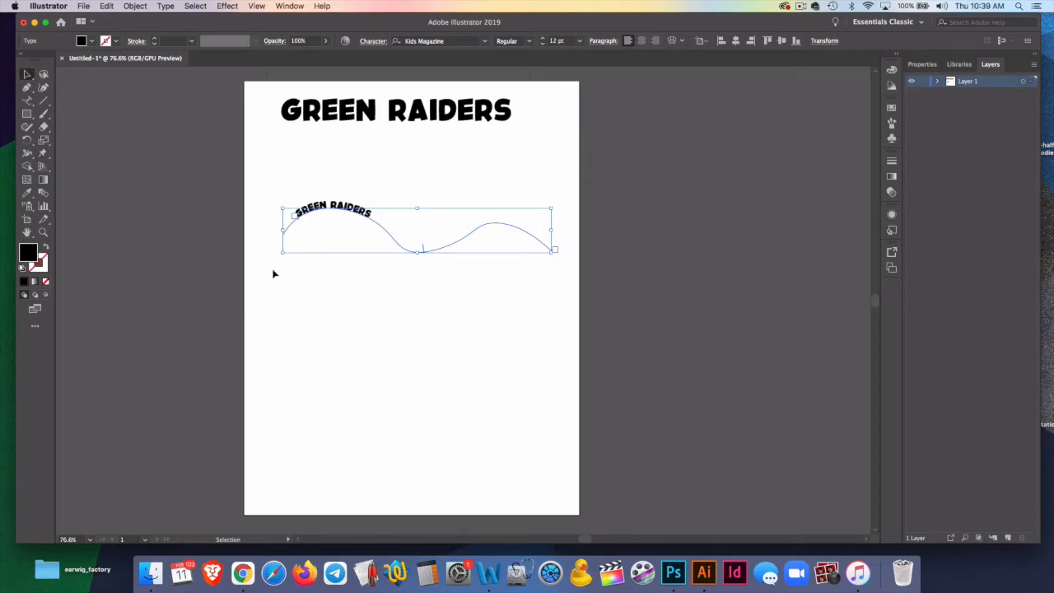
{"action": "left_click", "coordinate": [275, 274]}
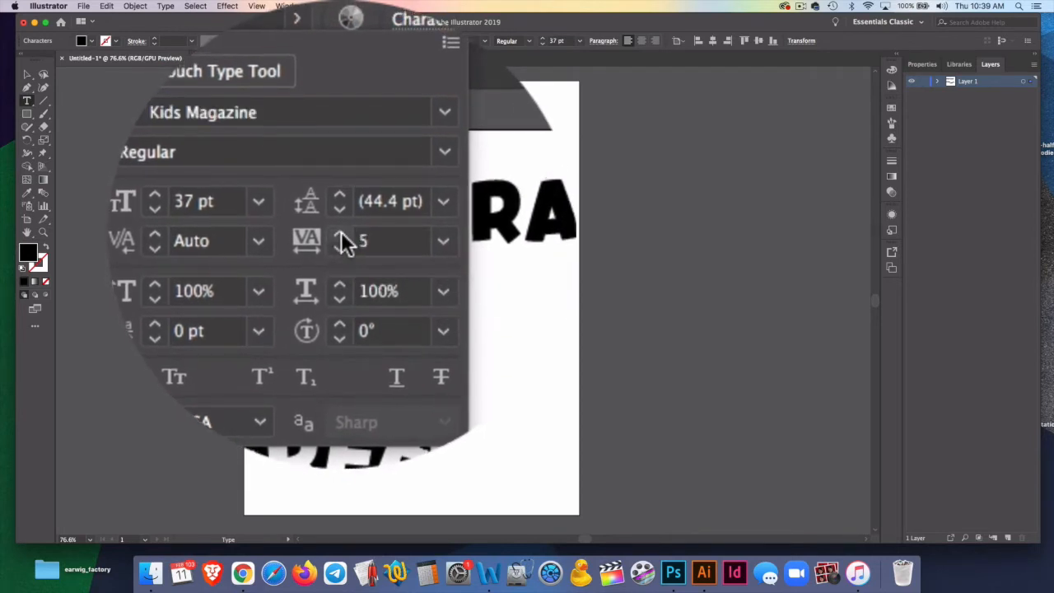
{"action": "left_click", "coordinate": [341, 236]}
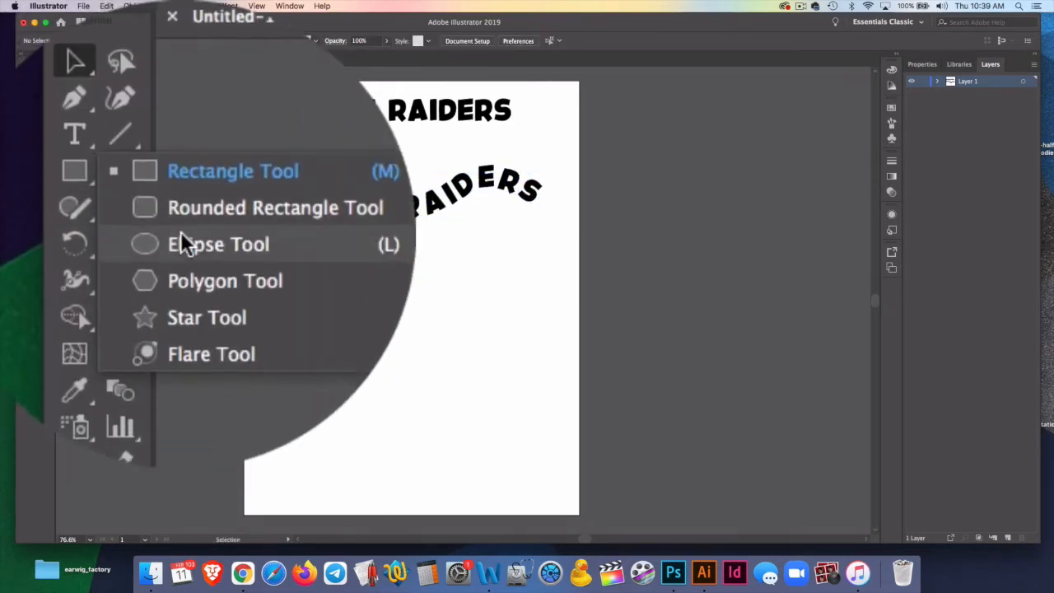
Step: Draw a circle below the curved text and thicken its red stroke to 7 pt
{"action": "left_click", "coordinate": [218, 244]}
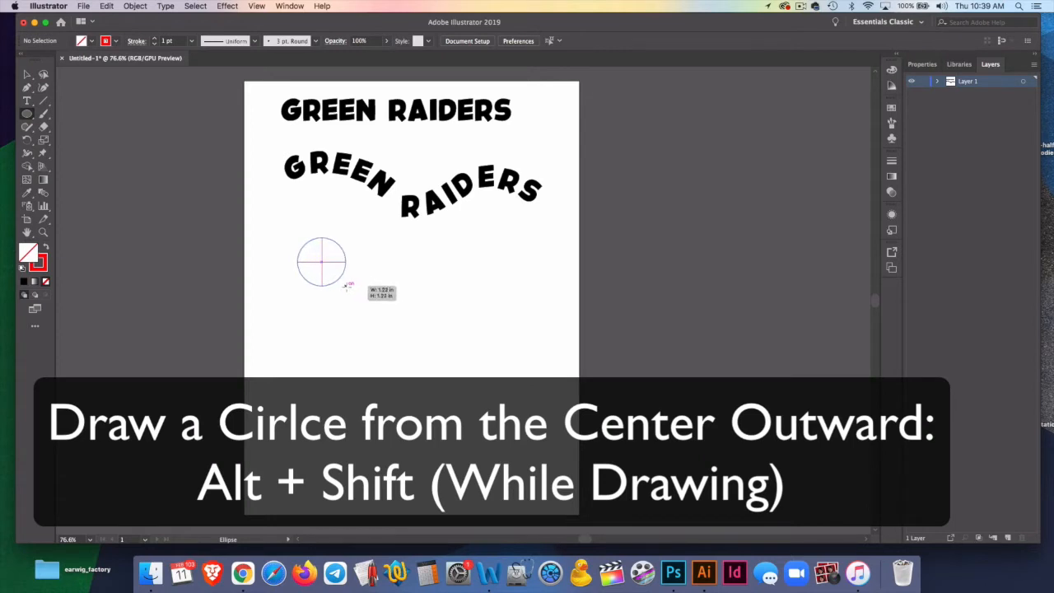
{"action": "left_click_drag", "start_coordinate": [321, 261], "coordinate": [398, 262]}
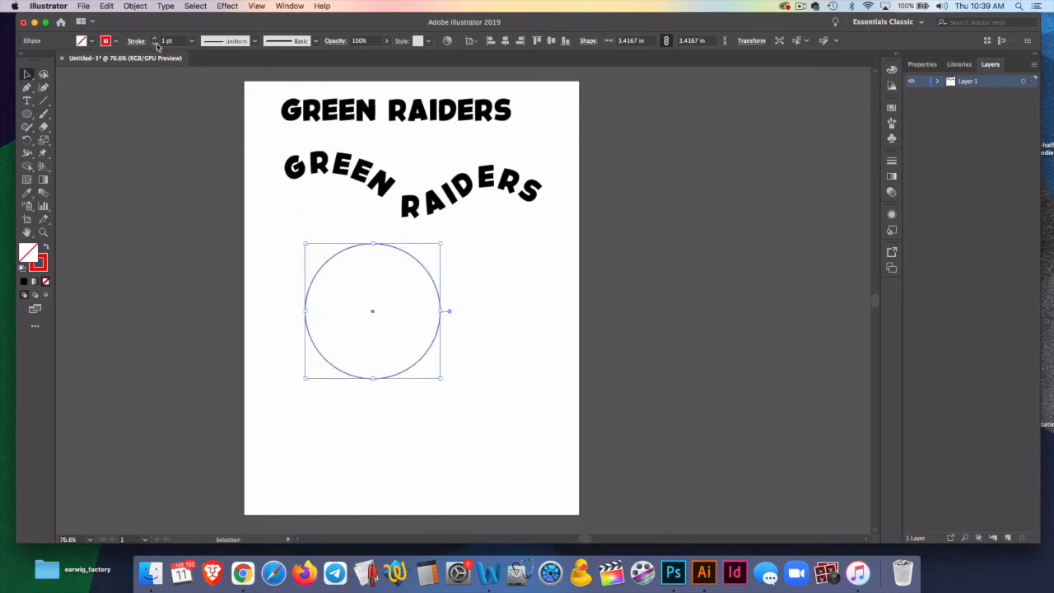
{"action": "left_click", "coordinate": [156, 41]}
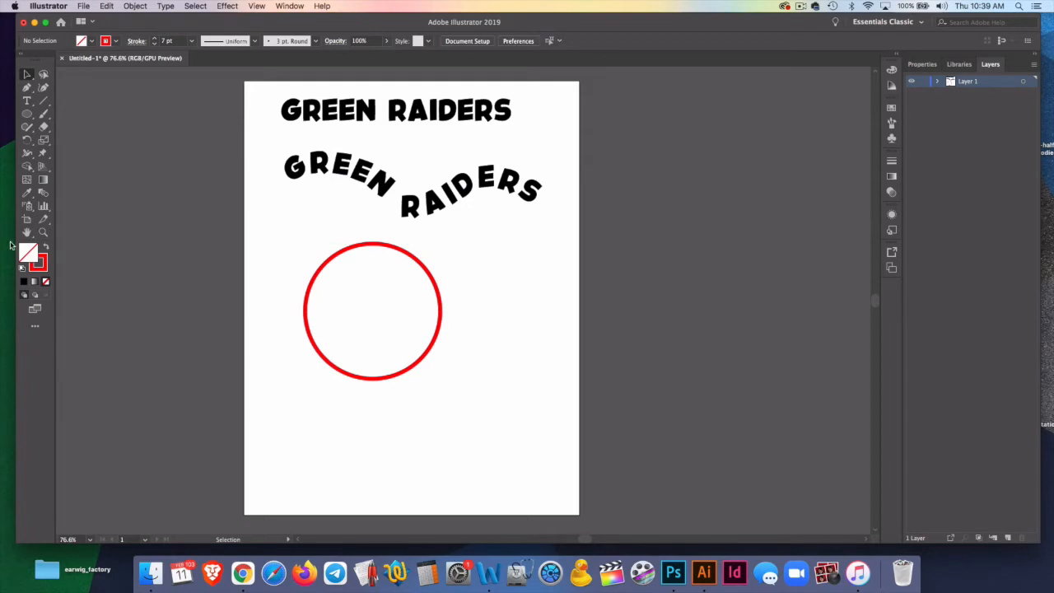
{"action": "mouse_move", "coordinate": [33, 115]}
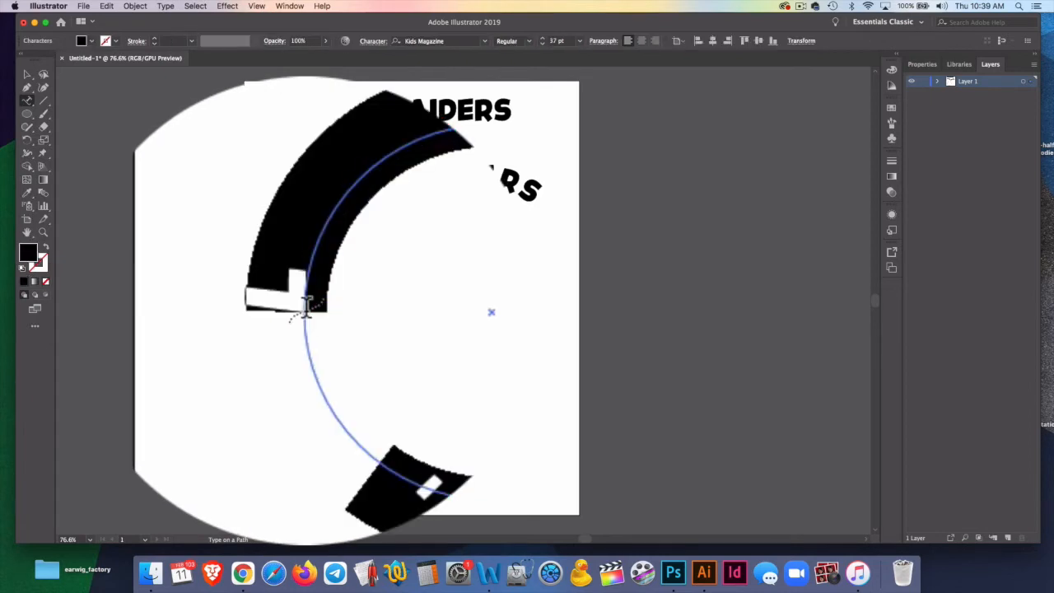
Step: Type GREEN RAIDERS around the circle and drag the circular text lower and right
{"action": "type", "text": "GREEN RAIDERS"}
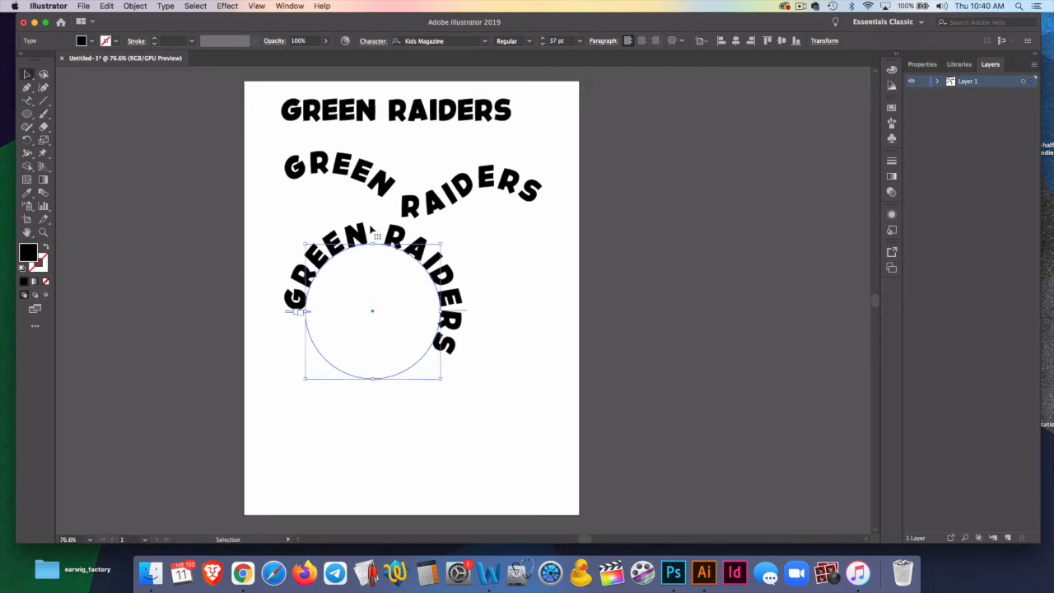
{"action": "left_click_drag", "start_coordinate": [372, 310], "coordinate": [416, 355]}
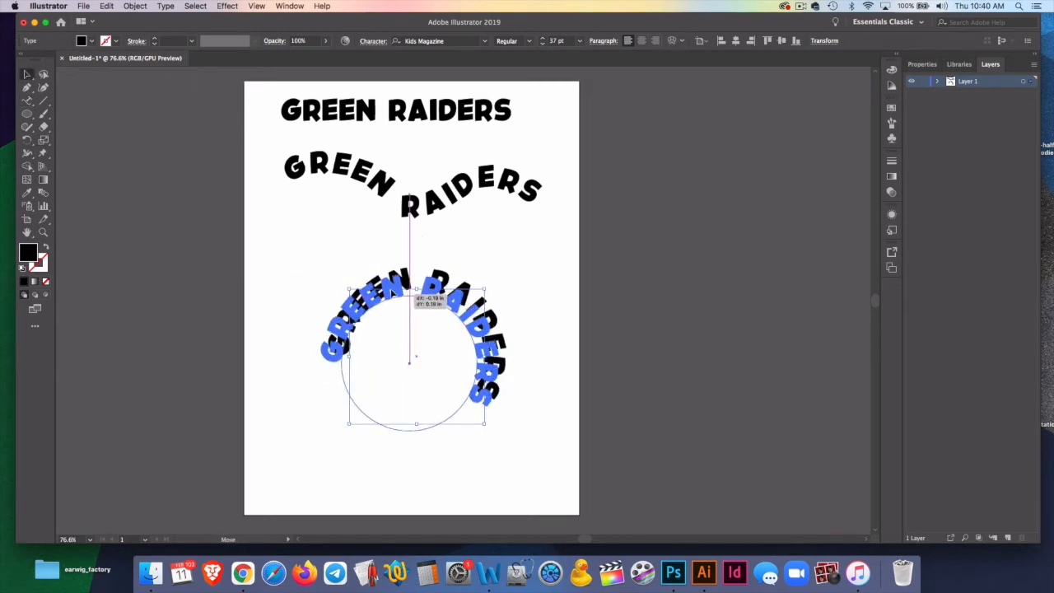
{"action": "left_click_drag", "start_coordinate": [416, 355], "coordinate": [408, 340]}
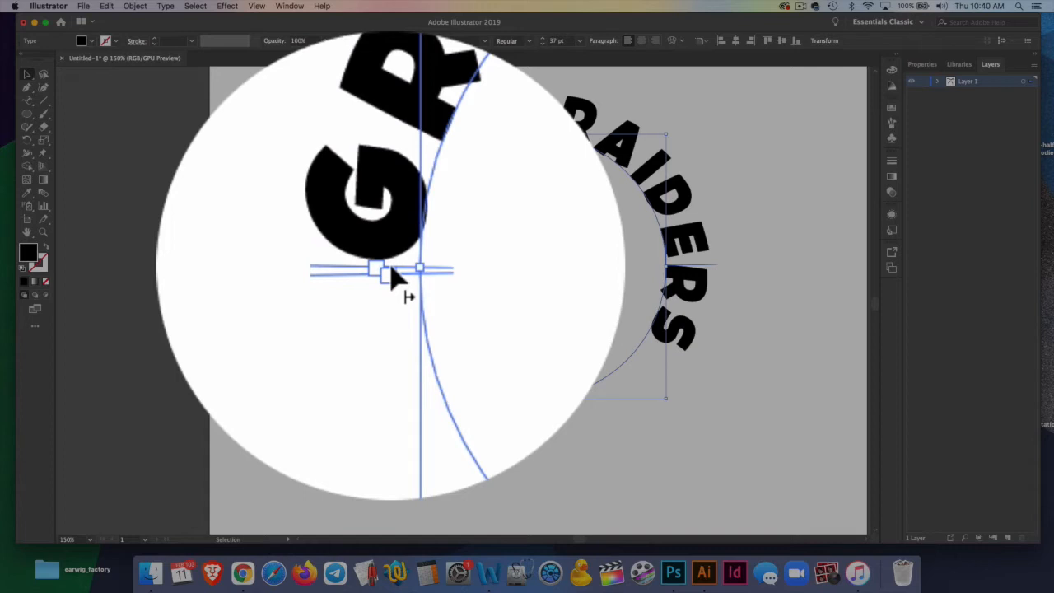
Step: Drag the start and end brackets so the text begins lower left and arcs over the top
{"action": "left_click_drag", "start_coordinate": [387, 267], "coordinate": [404, 268]}
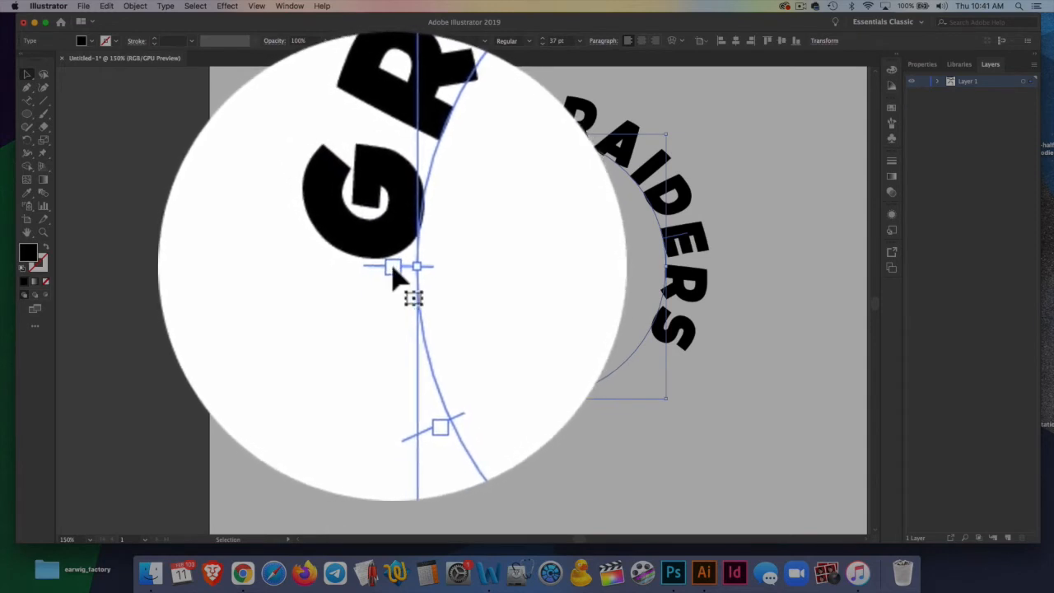
{"action": "left_click_drag", "start_coordinate": [391, 265], "coordinate": [394, 276]}
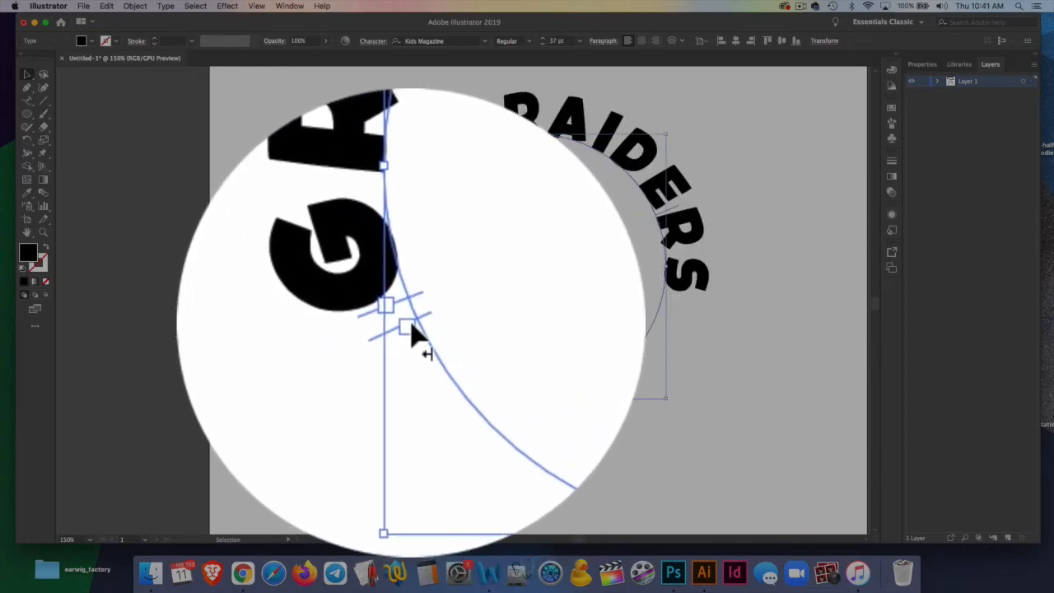
{"action": "left_click_drag", "start_coordinate": [387, 305], "coordinate": [399, 314]}
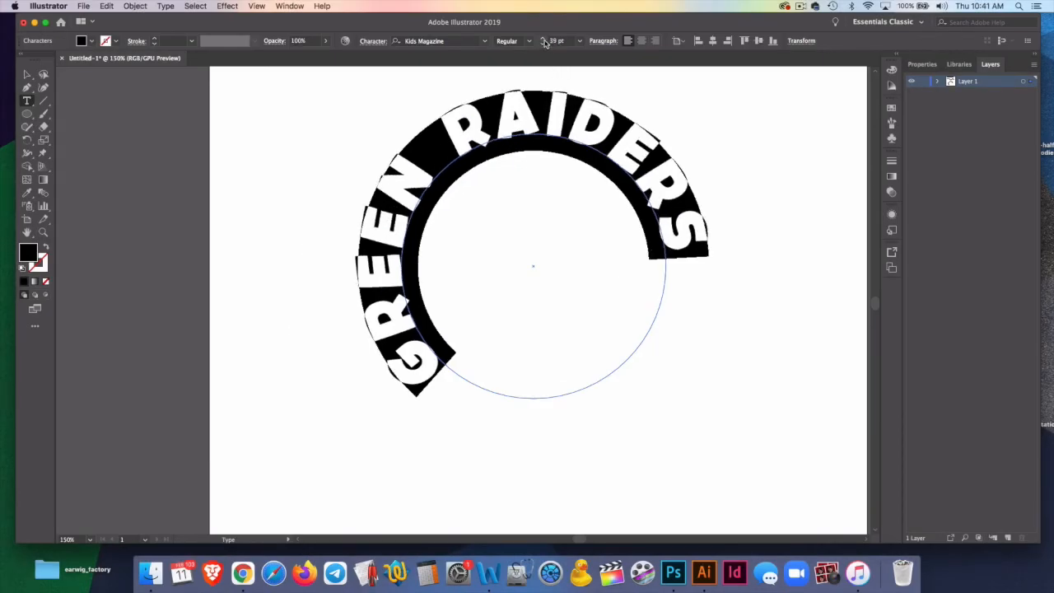
{"action": "mouse_move", "coordinate": [378, 44]}
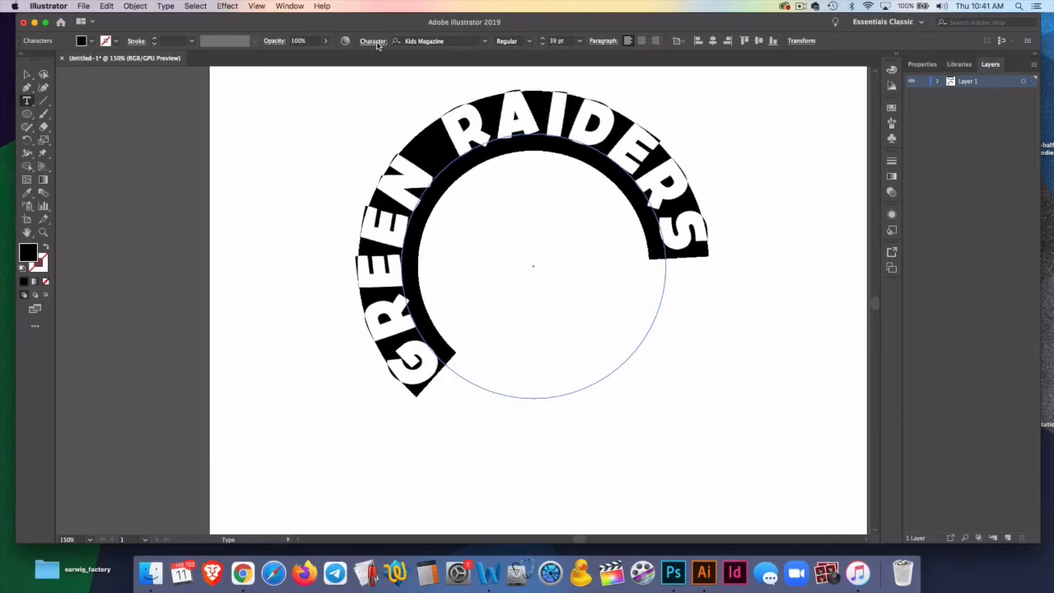
Step: Raise the circular text's tracking to 189 in the Character panel
{"action": "left_click", "coordinate": [373, 41]}
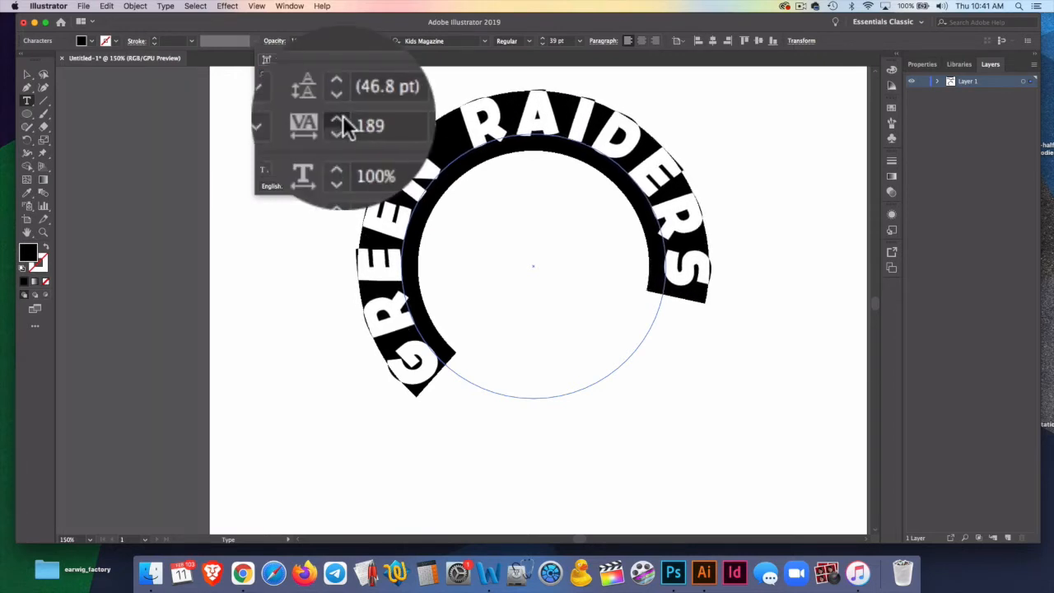
{"action": "left_click", "coordinate": [336, 121]}
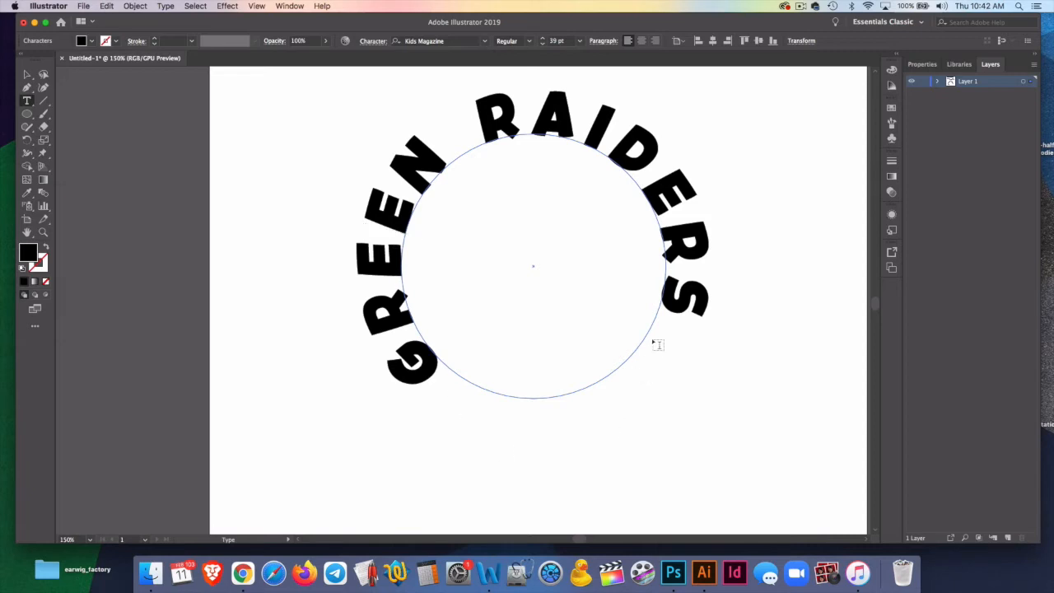
{"action": "mouse_move", "coordinate": [633, 215]}
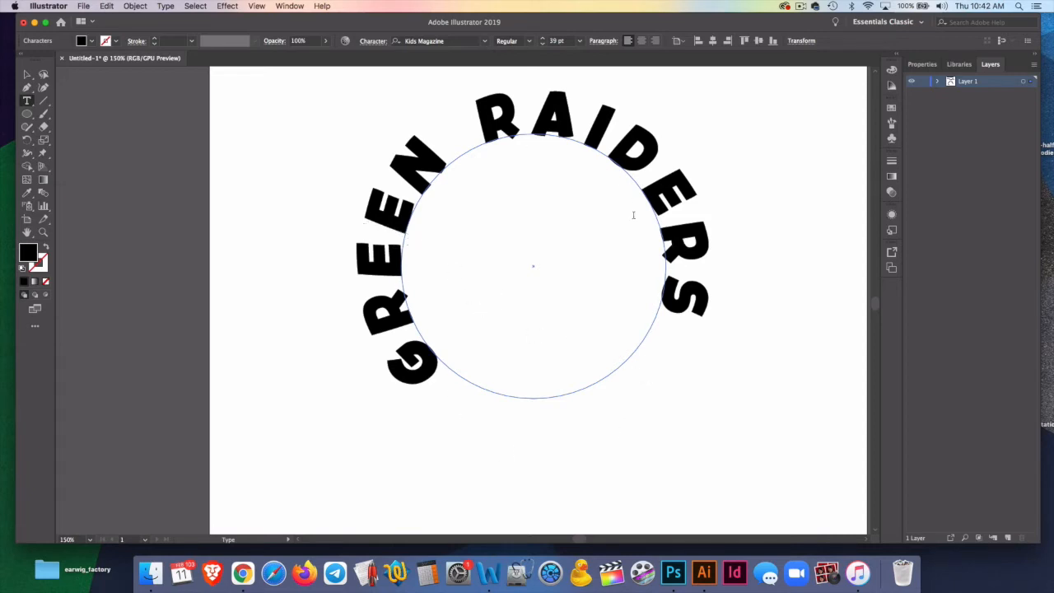
{"action": "mouse_move", "coordinate": [506, 277]}
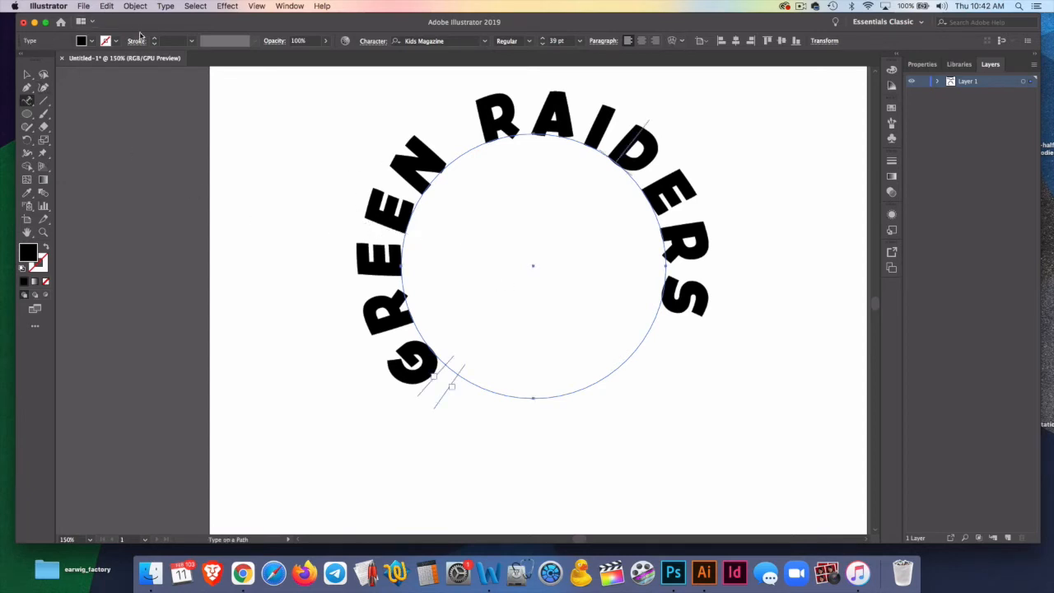
Step: Select the circular GREEN RAIDERS text and bring up its Type on a Path Options
{"action": "left_click", "coordinate": [164, 7]}
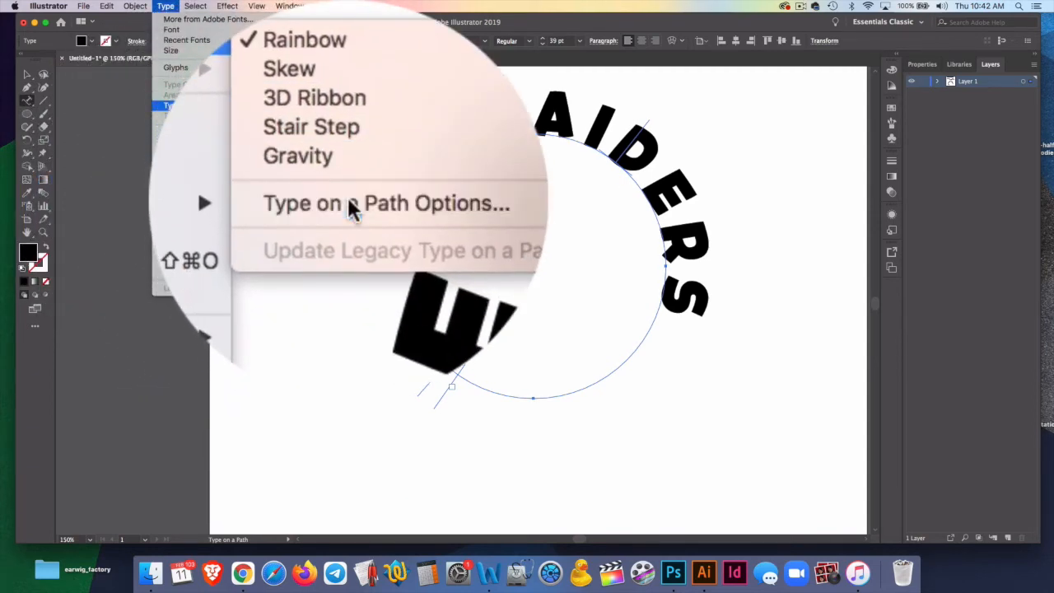
{"action": "left_click", "coordinate": [385, 203]}
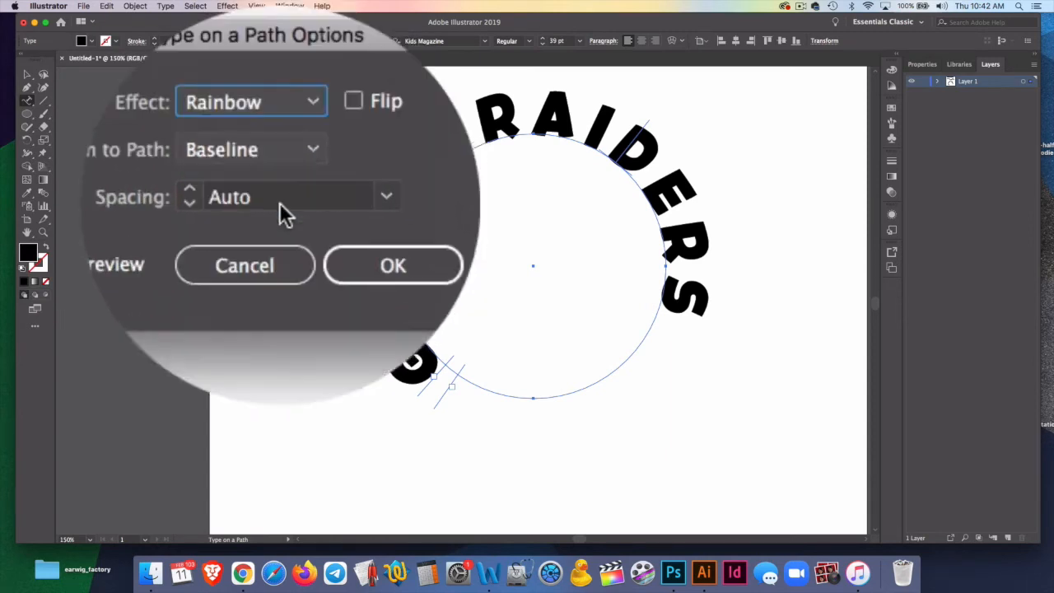
{"action": "left_click", "coordinate": [164, 16]}
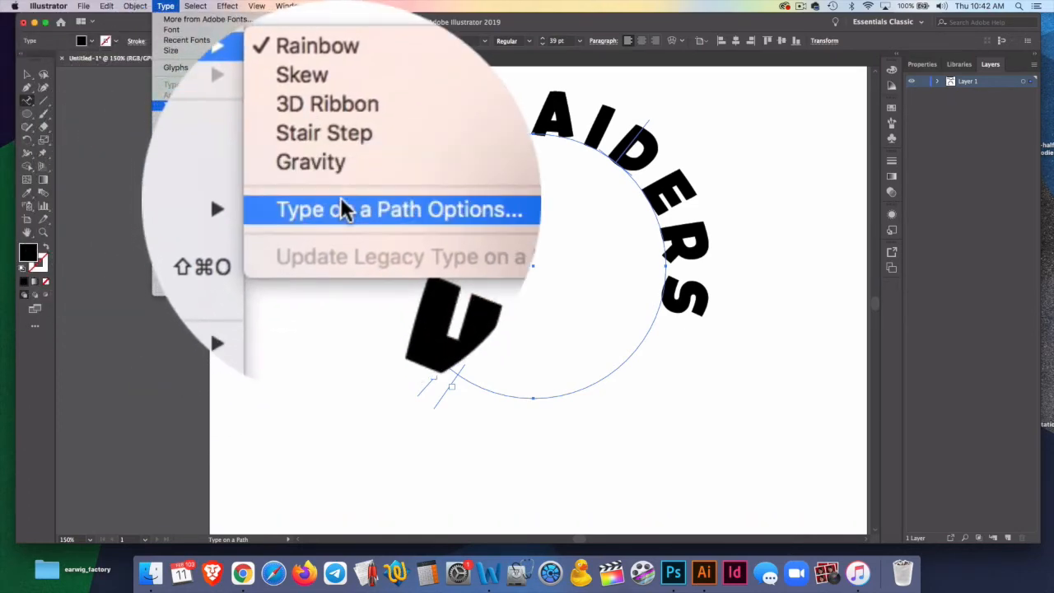
{"action": "left_click", "coordinate": [399, 209]}
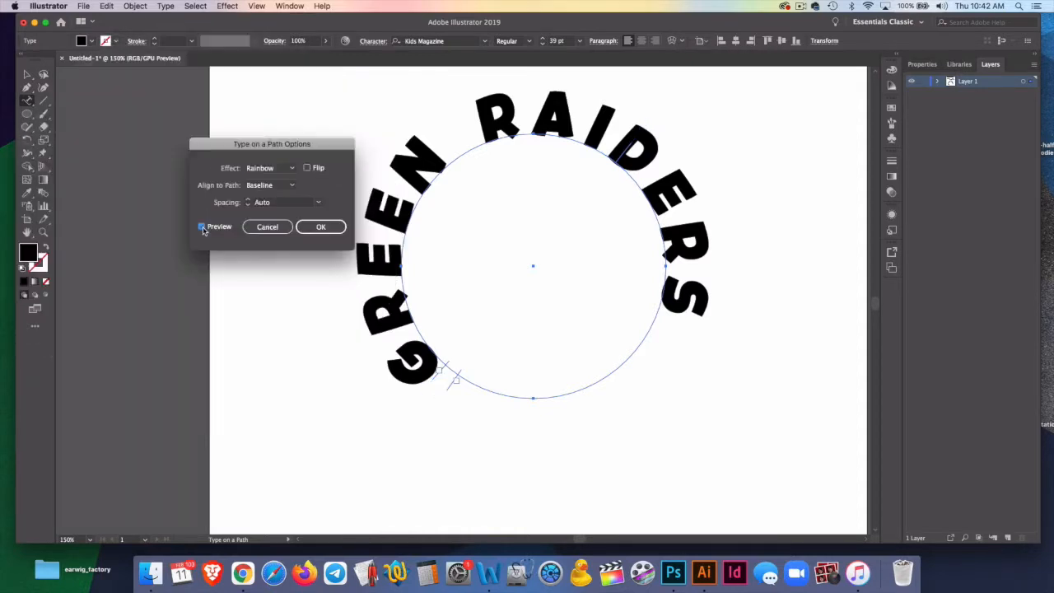
{"action": "left_click_drag", "start_coordinate": [272, 144], "coordinate": [227, 122]}
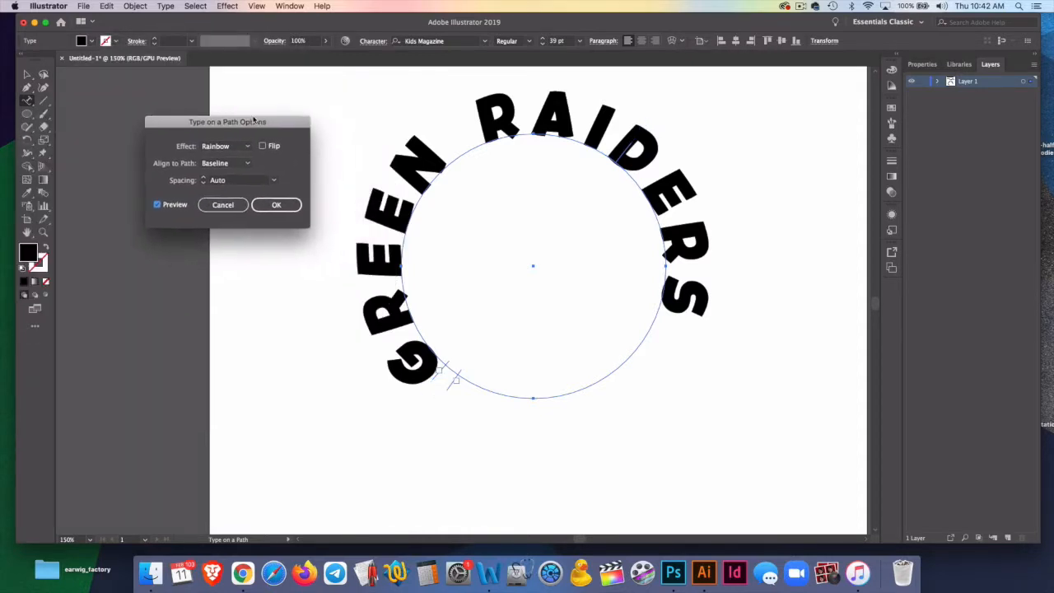
Step: Try Flip and a different Align to Path setting, confirm, and shift the text's start
{"action": "left_click", "coordinate": [263, 145]}
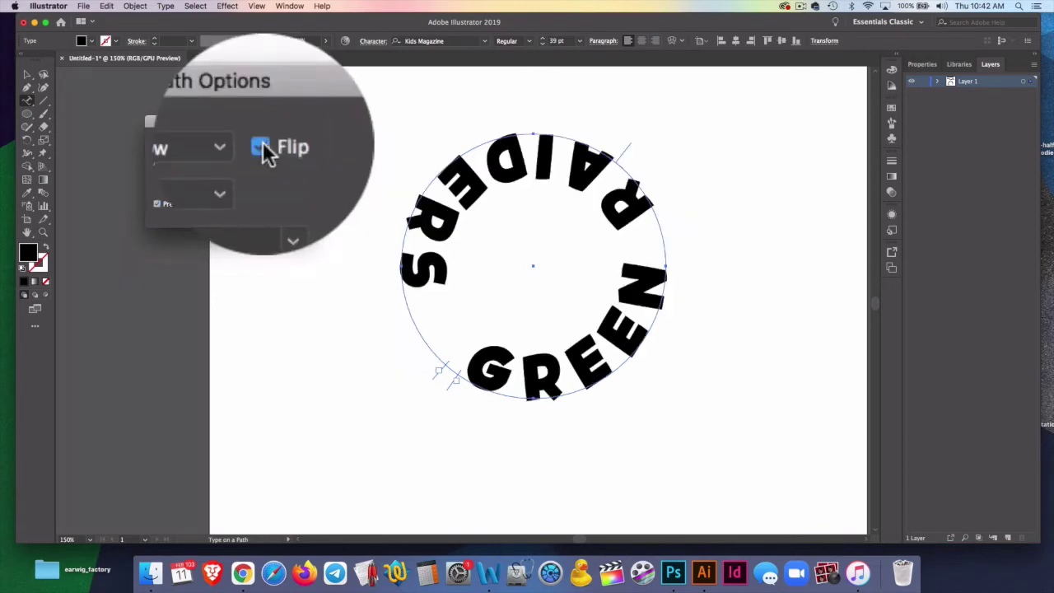
{"action": "left_click", "coordinate": [259, 146]}
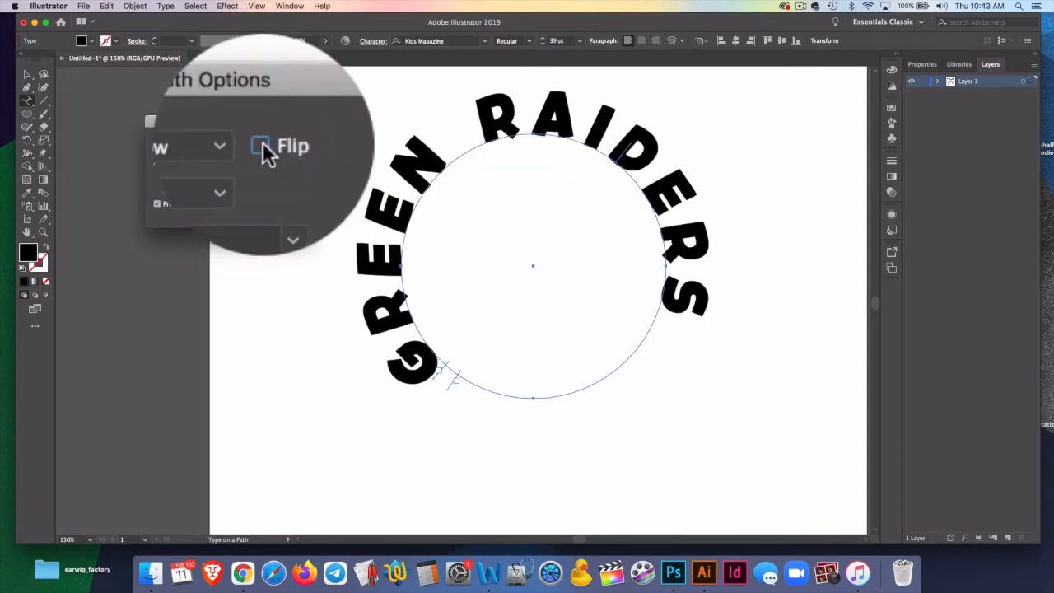
{"action": "left_click", "coordinate": [260, 146]}
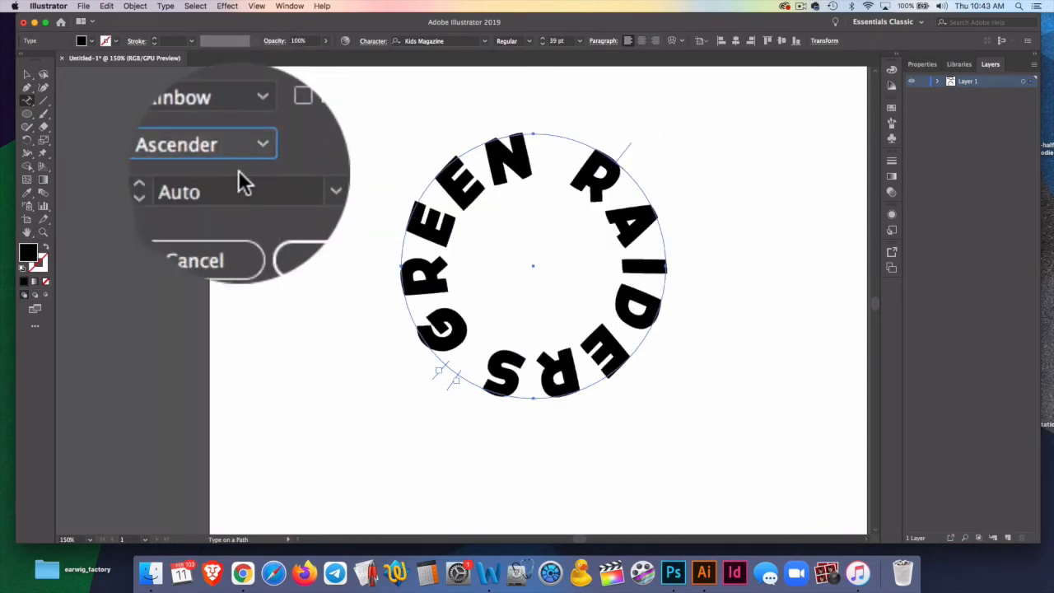
{"action": "left_click", "coordinate": [203, 144]}
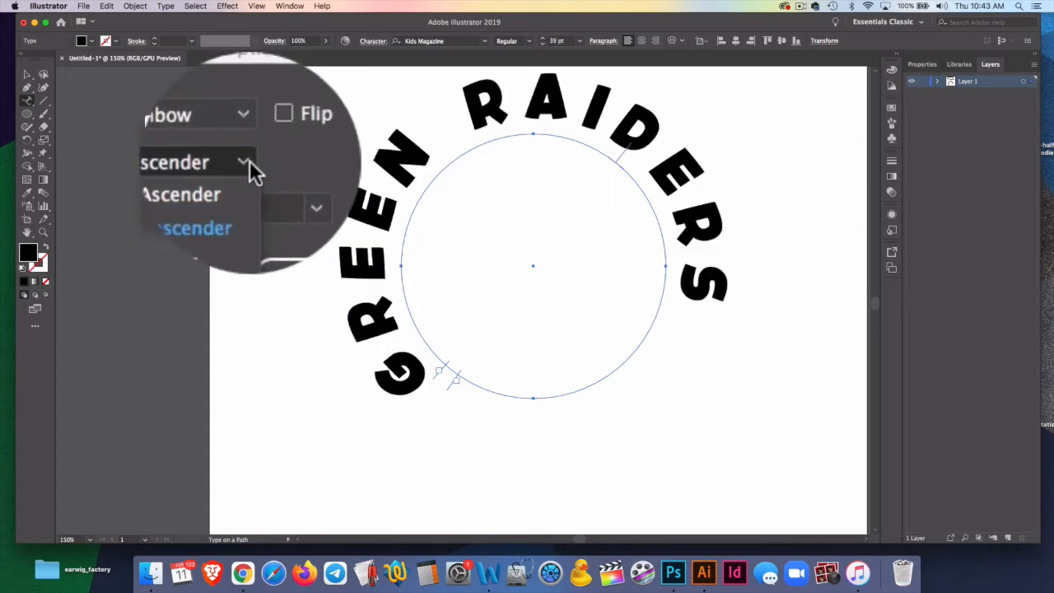
{"action": "left_click", "coordinate": [195, 162]}
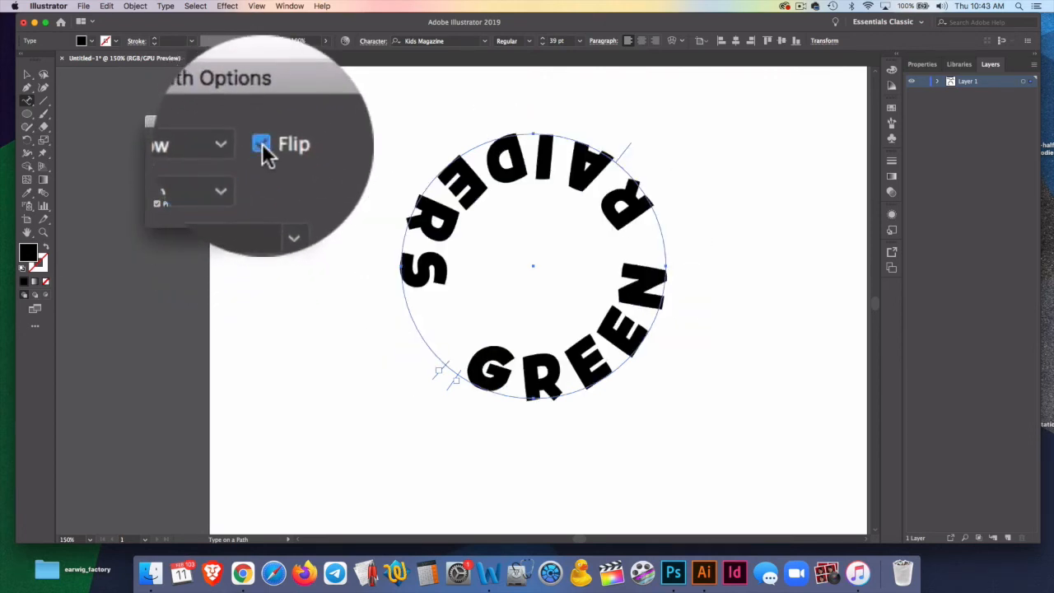
{"action": "left_click", "coordinate": [263, 145]}
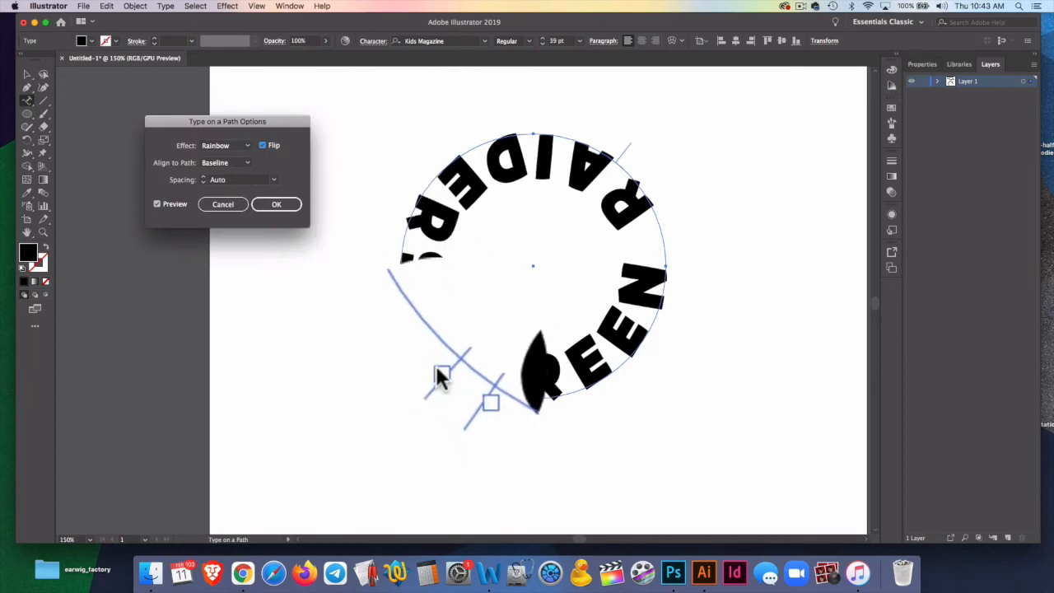
{"action": "left_click", "coordinate": [276, 204]}
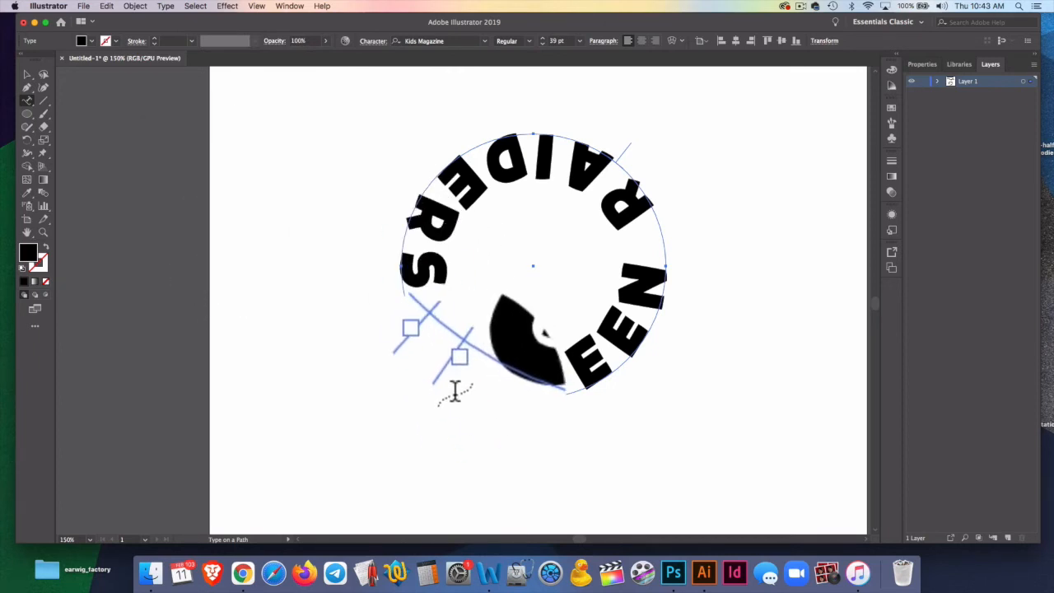
{"action": "left_click", "coordinate": [27, 74]}
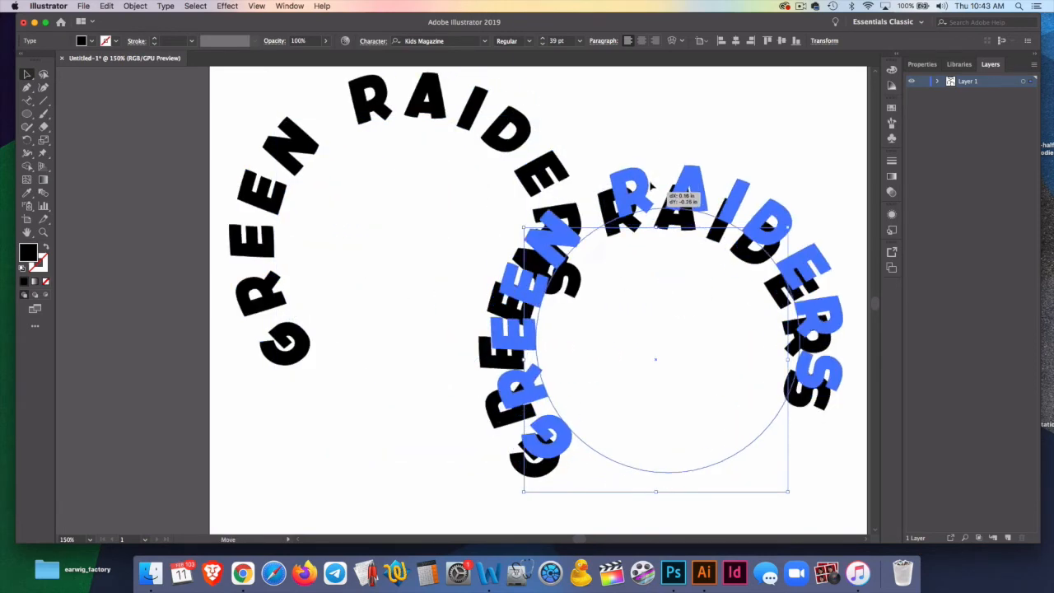
Step: Option-drag a copy of the circular GREEN RAIDERS text down and to the right
{"action": "left_click_drag", "start_coordinate": [654, 358], "coordinate": [403, 247]}
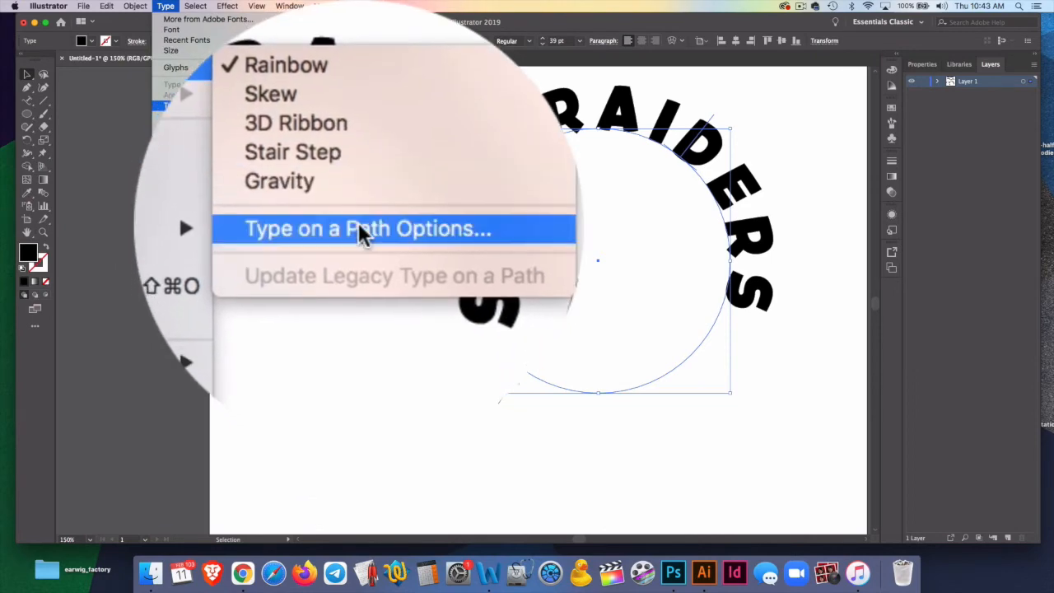
Step: Flip the copied circle text to read inside, using Type on a Path Options with Preview
{"action": "left_click", "coordinate": [367, 228]}
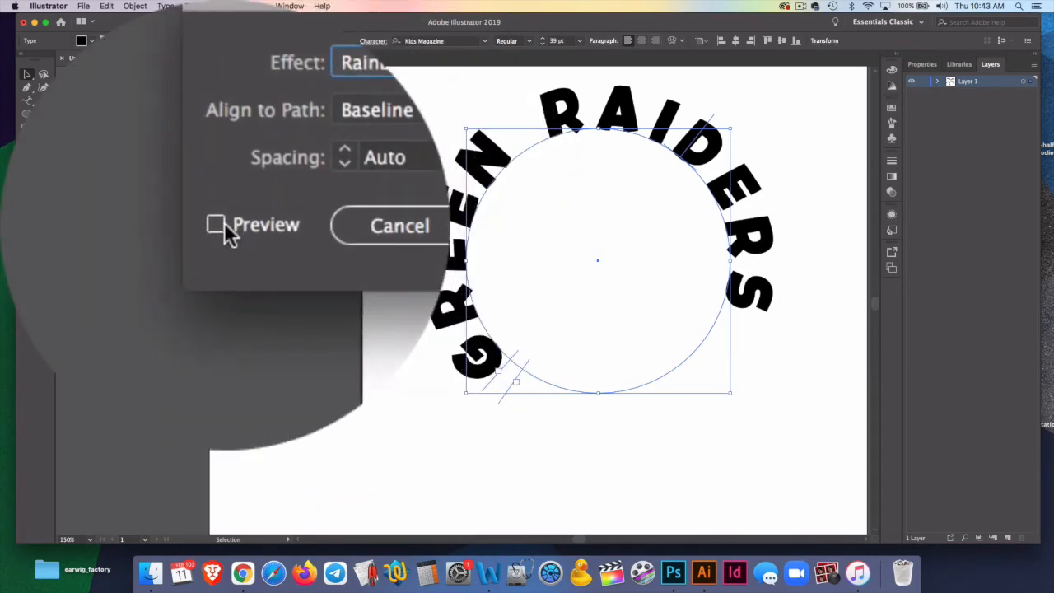
{"action": "left_click", "coordinate": [260, 226]}
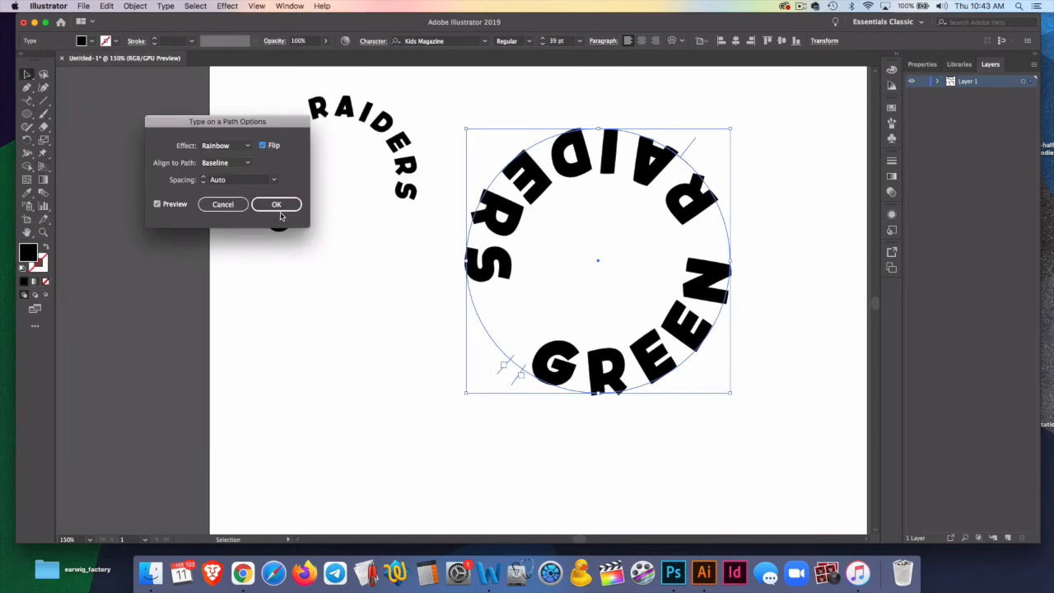
{"action": "left_click", "coordinate": [276, 204]}
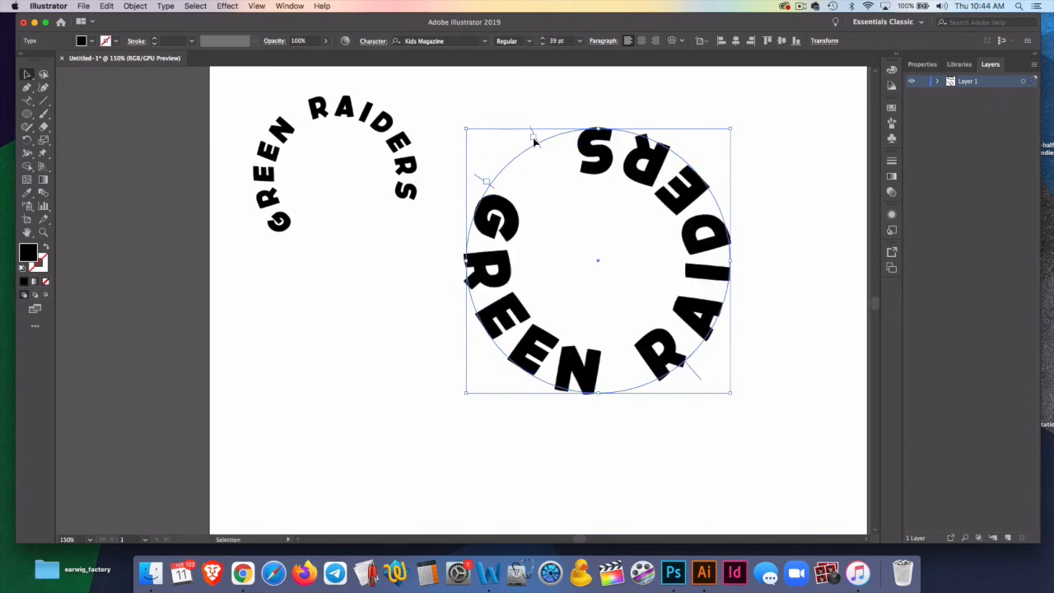
{"action": "mouse_move", "coordinate": [488, 188]}
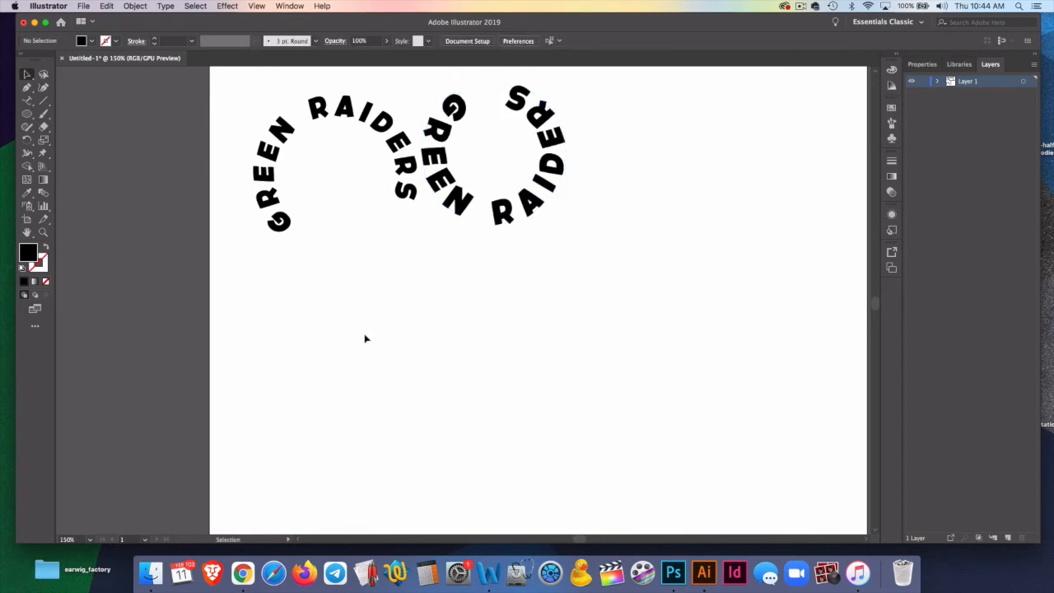
{"action": "mouse_move", "coordinate": [82, 6]}
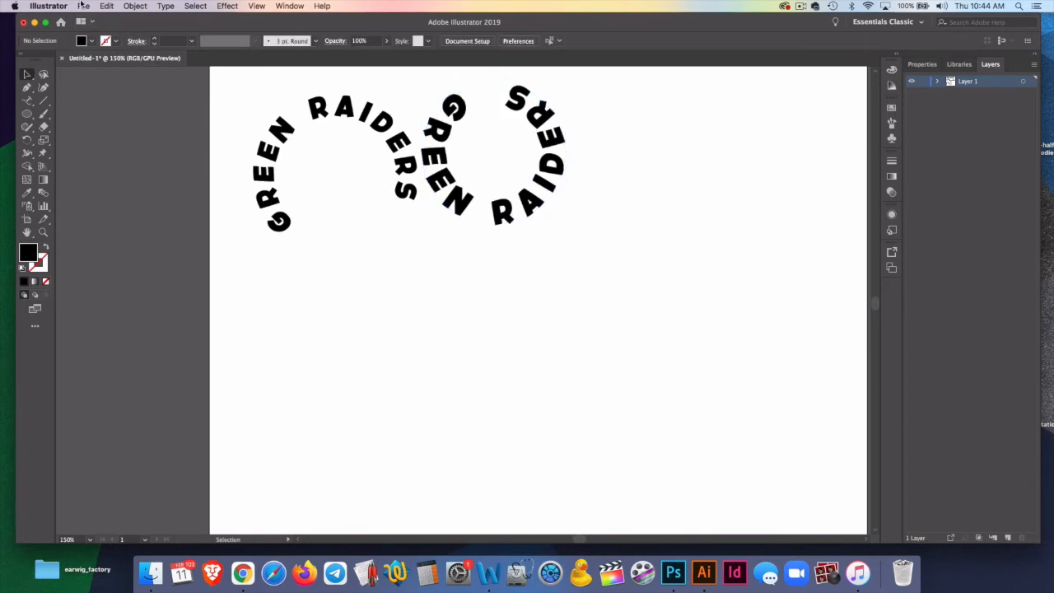
Step: Place the nike logo jpg from the Desktop onto the artboard
{"action": "left_click", "coordinate": [83, 7]}
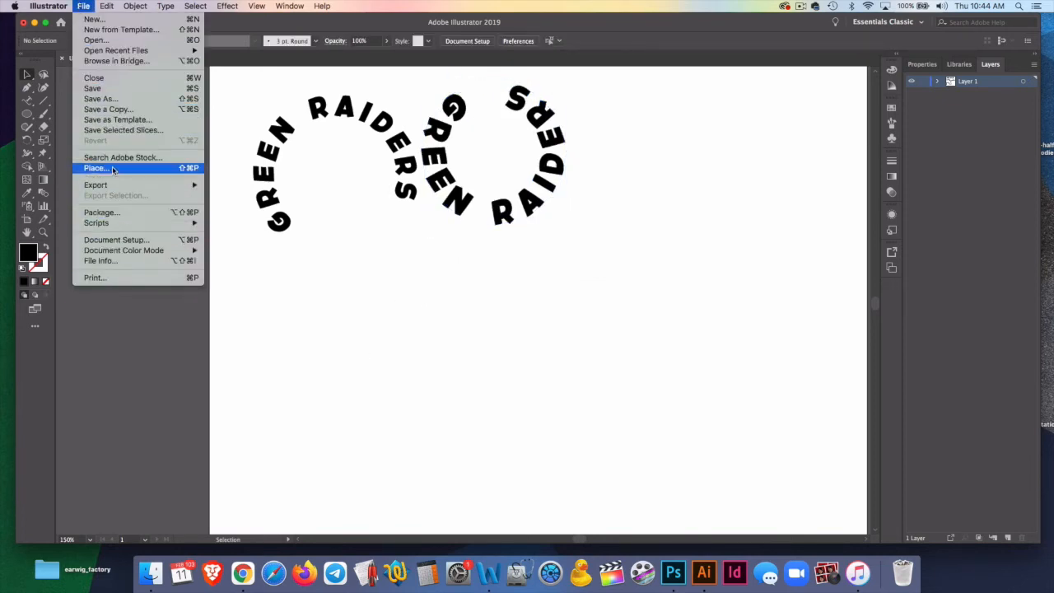
{"action": "left_click", "coordinate": [96, 168]}
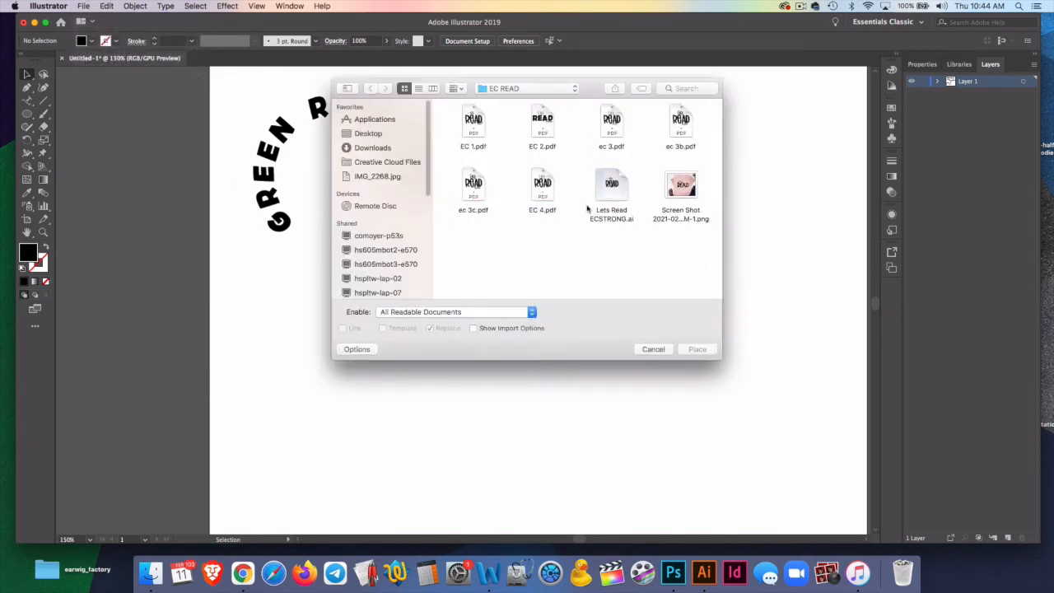
{"action": "left_click", "coordinate": [368, 132]}
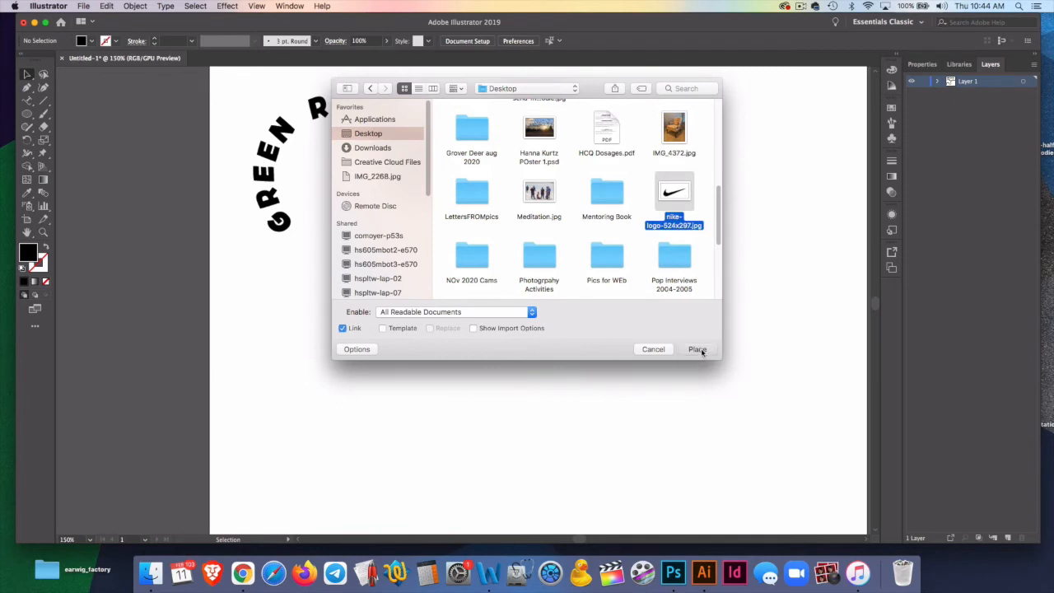
{"action": "left_click", "coordinate": [697, 349]}
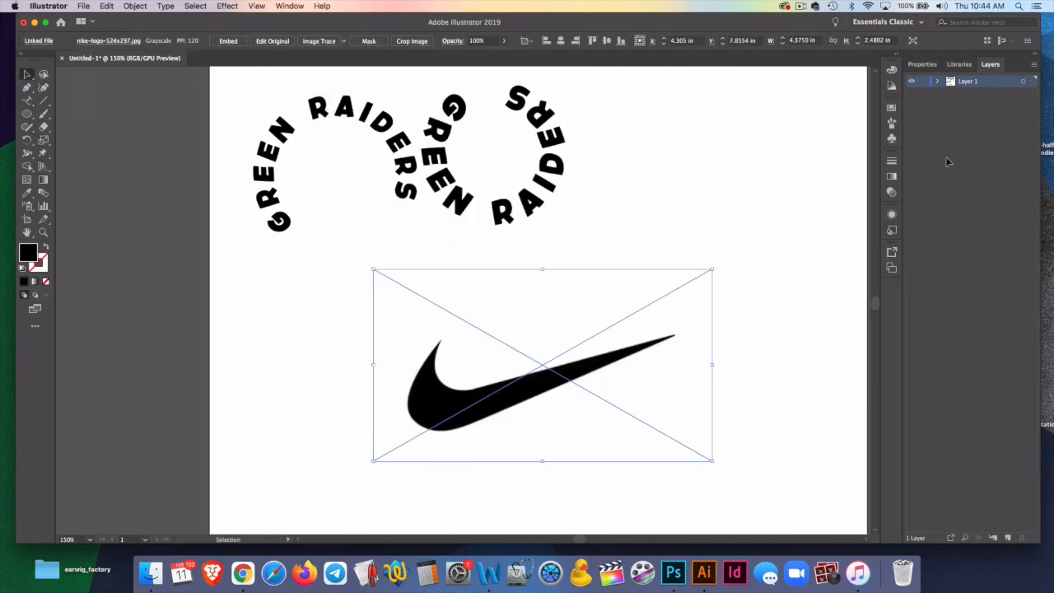
{"action": "mouse_move", "coordinate": [813, 143]}
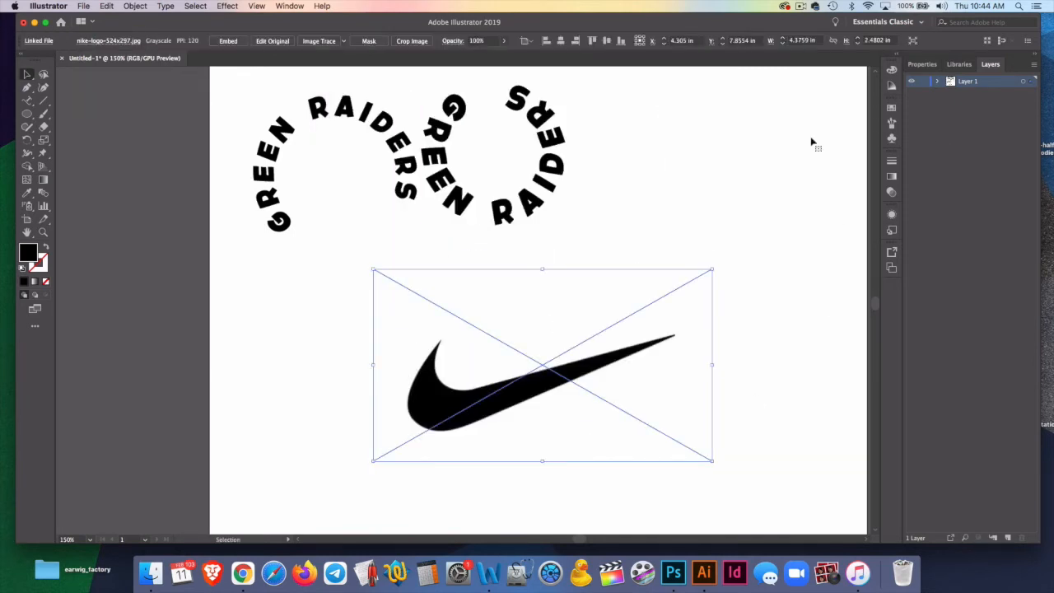
Step: Deselect the logo and trace a closed red-stroked outline of the swoosh with Pen and Curvature tools
{"action": "left_click", "coordinate": [938, 81]}
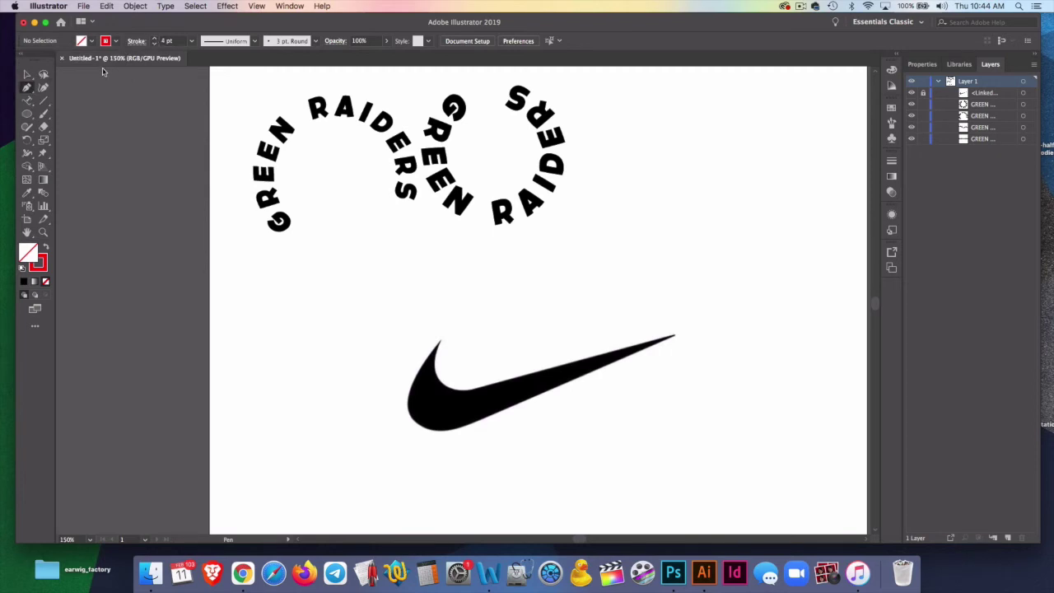
{"action": "mouse_move", "coordinate": [674, 335]}
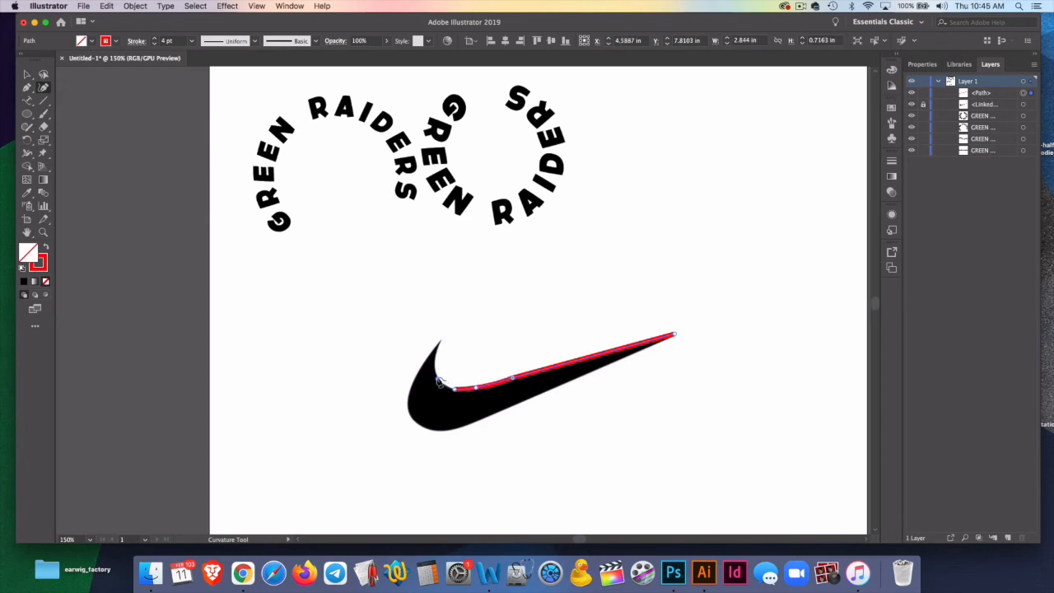
{"action": "left_click", "coordinate": [27, 90]}
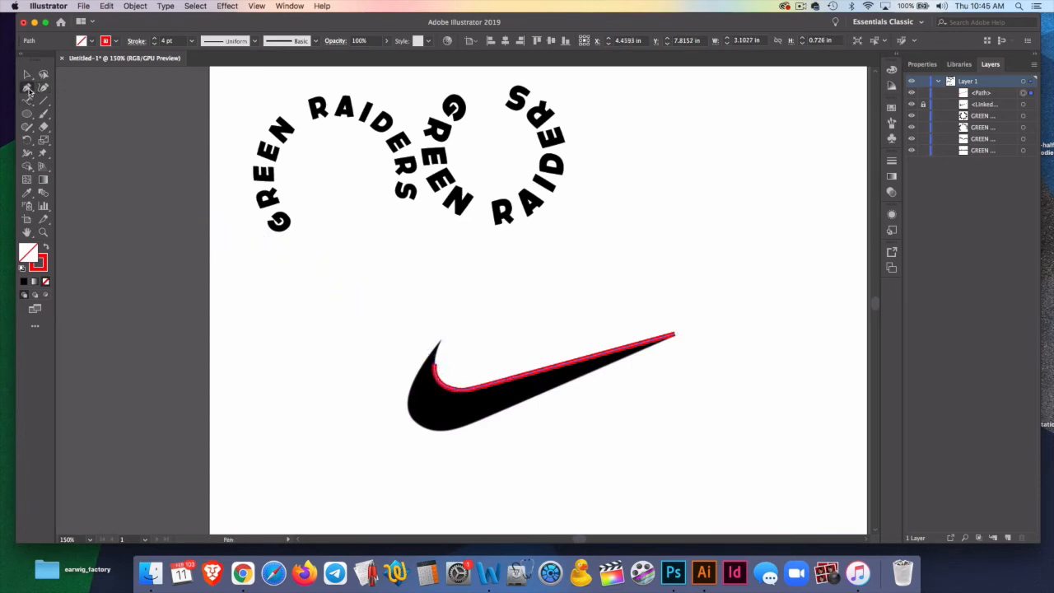
{"action": "left_click", "coordinate": [27, 101]}
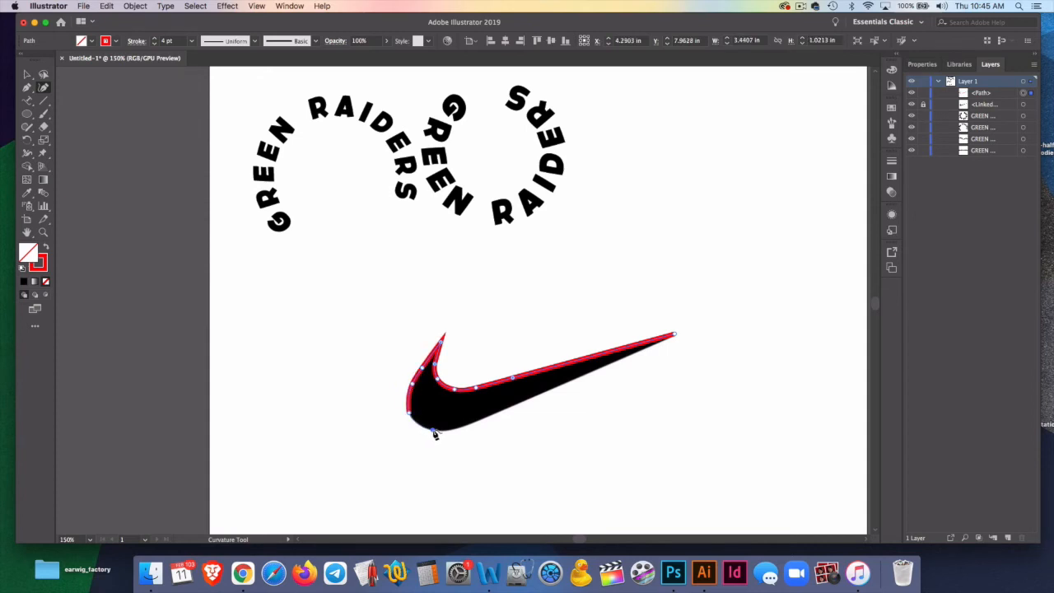
{"action": "left_click", "coordinate": [434, 434]}
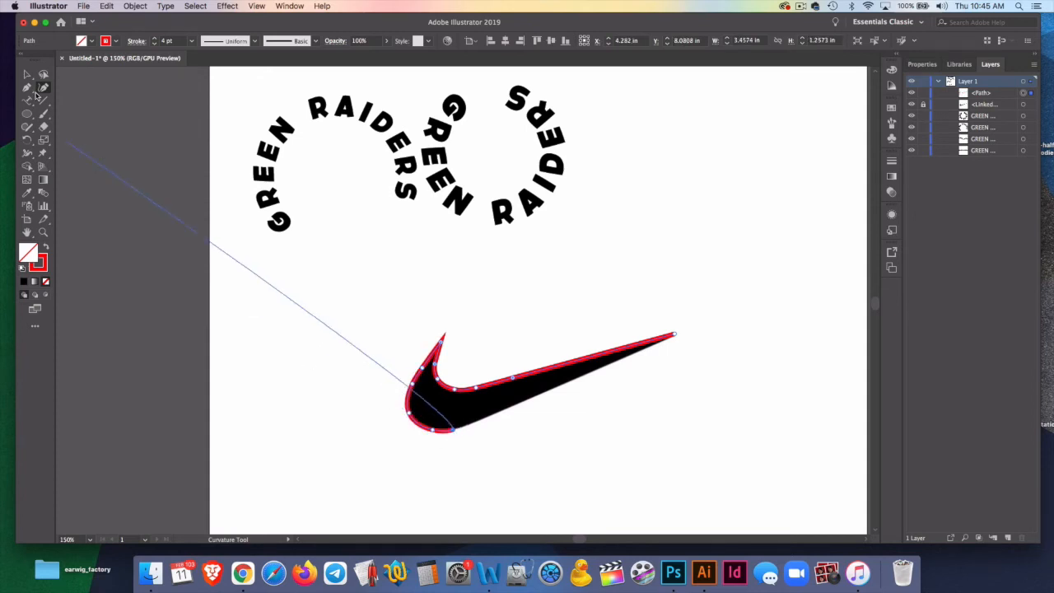
{"action": "left_click", "coordinate": [27, 101]}
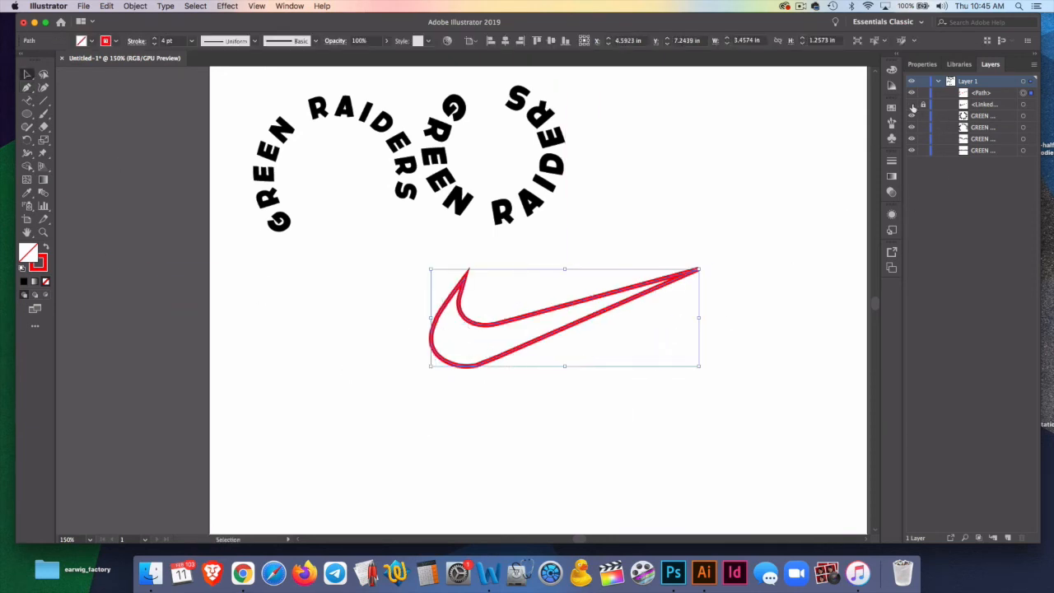
Step: Move the red outline back over the logo's spot and reselect it
{"action": "left_click_drag", "start_coordinate": [564, 317], "coordinate": [543, 370]}
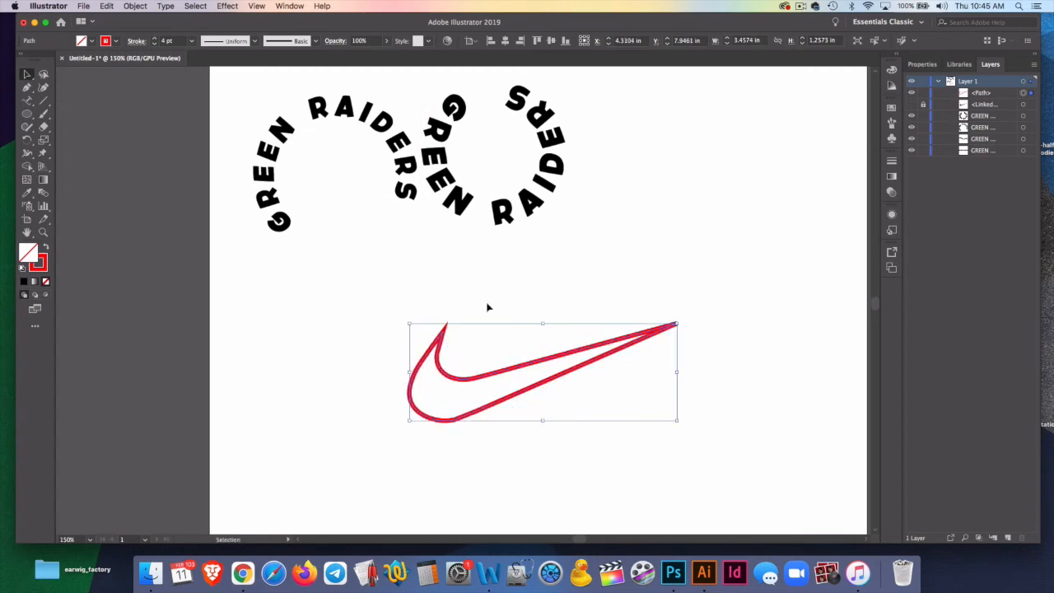
{"action": "left_click", "coordinate": [488, 307]}
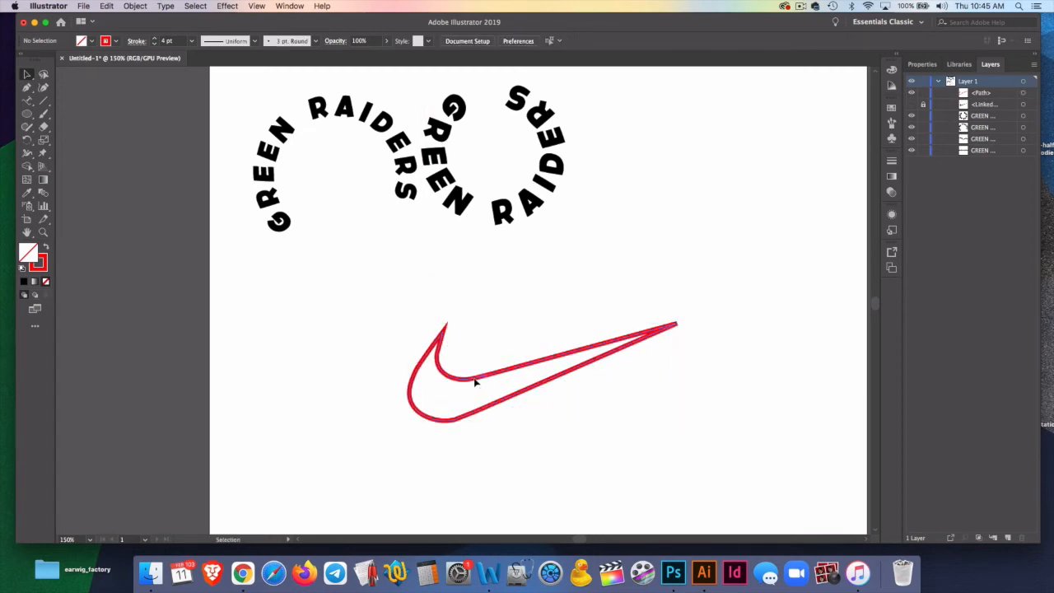
{"action": "left_click", "coordinate": [474, 381]}
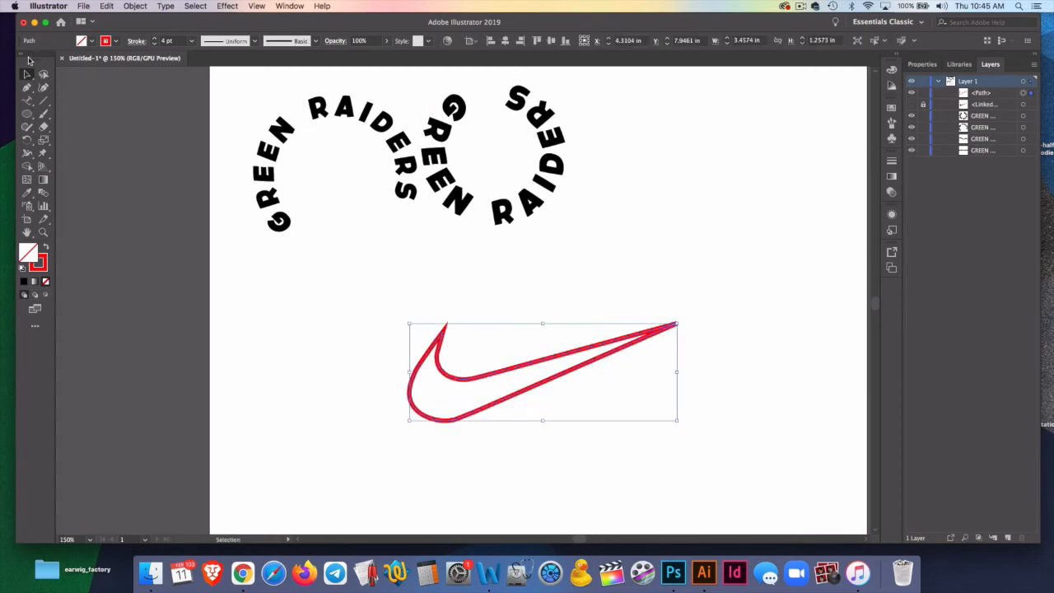
Step: Give the swoosh a green fill with no stroke
{"action": "left_click", "coordinate": [80, 41]}
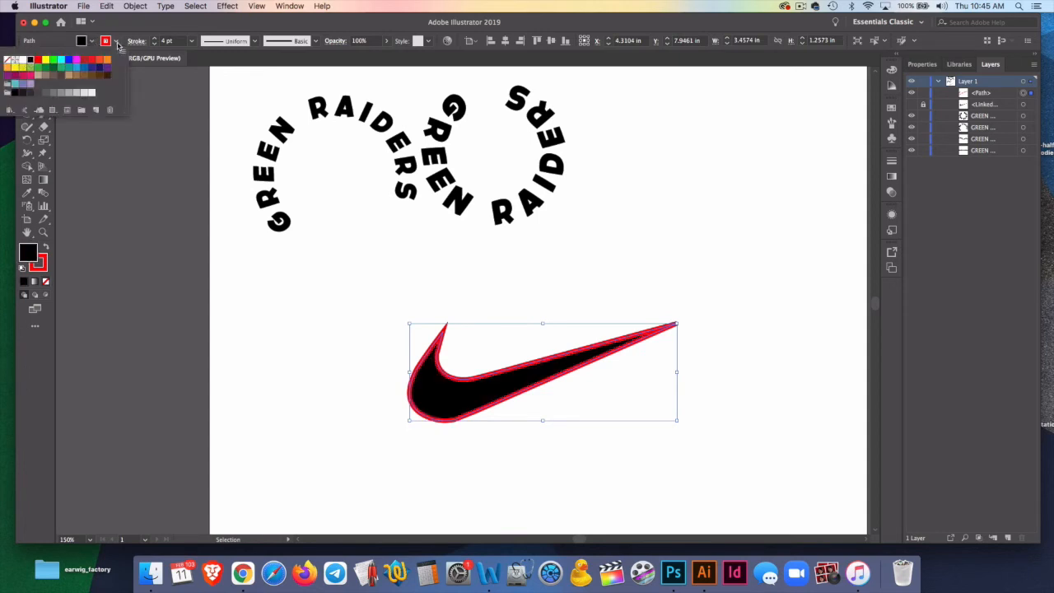
{"action": "left_click", "coordinate": [105, 41]}
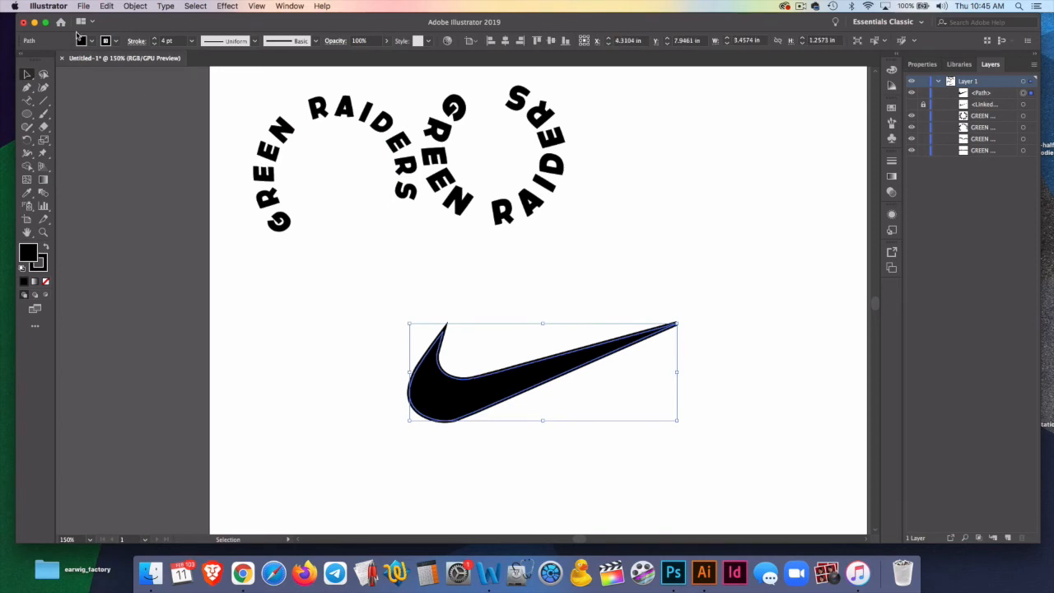
{"action": "left_click", "coordinate": [93, 41]}
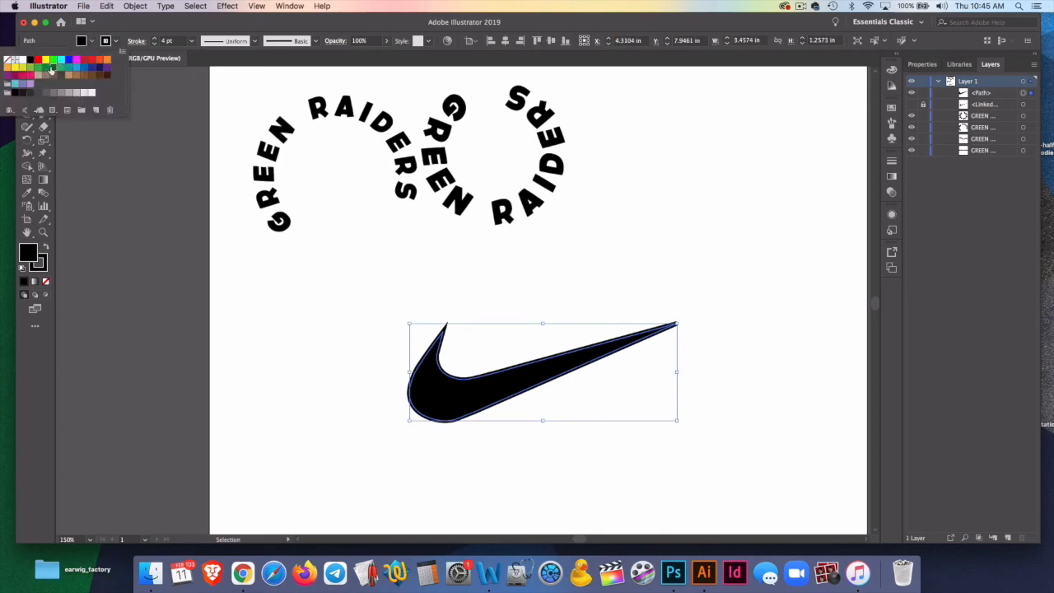
{"action": "left_click", "coordinate": [22, 70]}
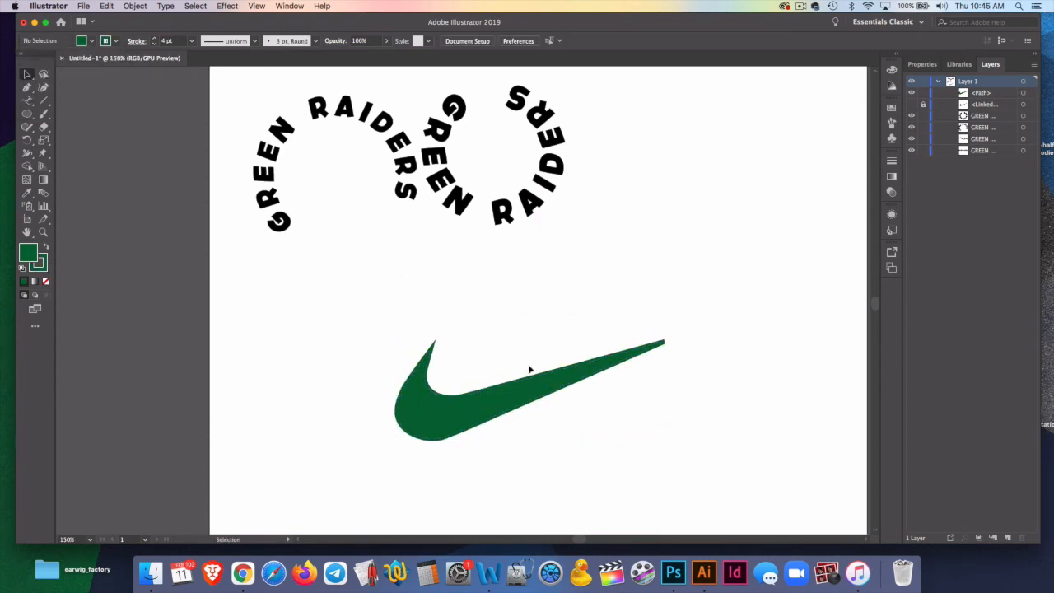
Step: Try typing 'E' along the swoosh's edge with the Type on a Path Tool
{"action": "left_click", "coordinate": [27, 100]}
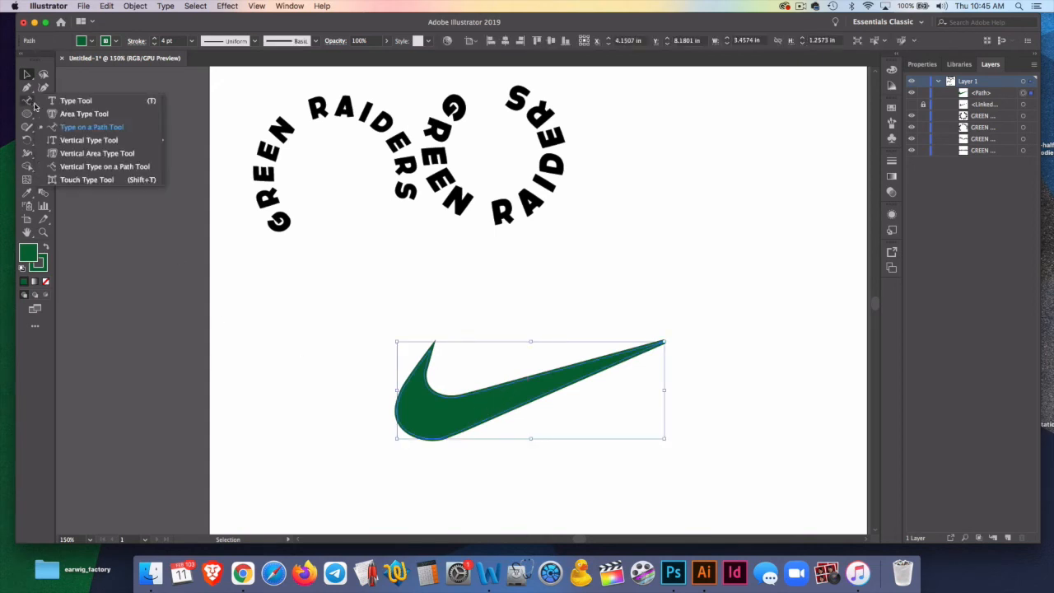
{"action": "left_click", "coordinate": [92, 127]}
{"action": "type", "text": "MIK"}
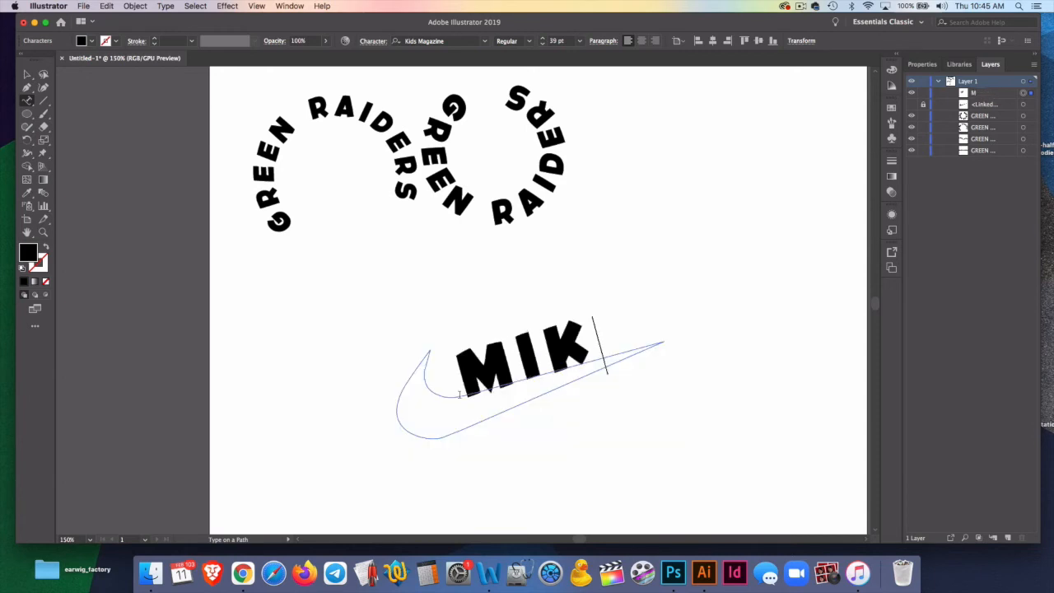
{"action": "type", "text": "E"}
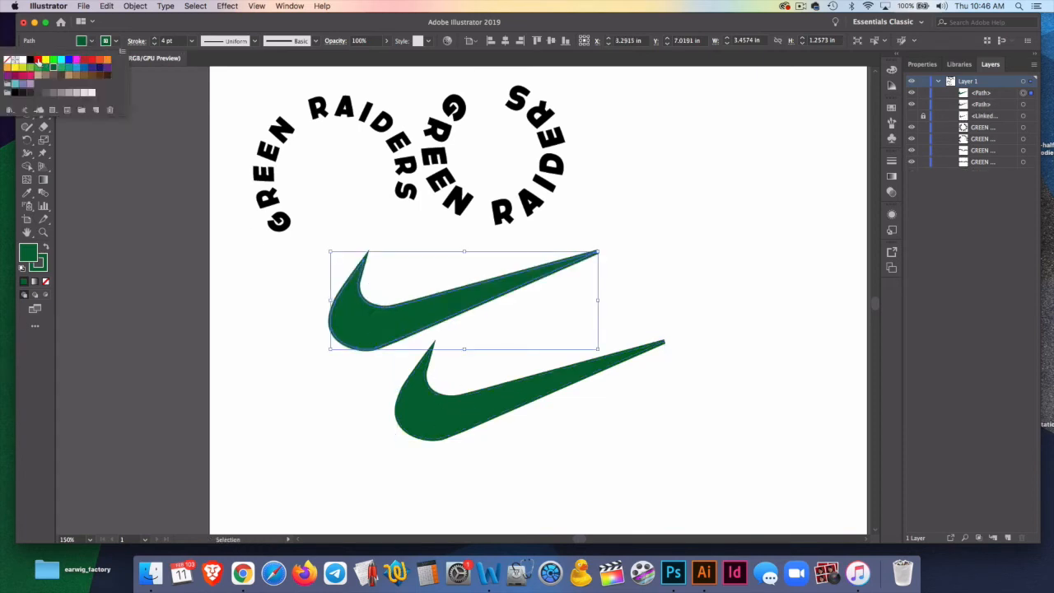
Step: Type MIKE along the swoosh copy, move it onto the green swoosh, and deselect
{"action": "left_click", "coordinate": [38, 65]}
{"action": "type", "text": "MIKE"}
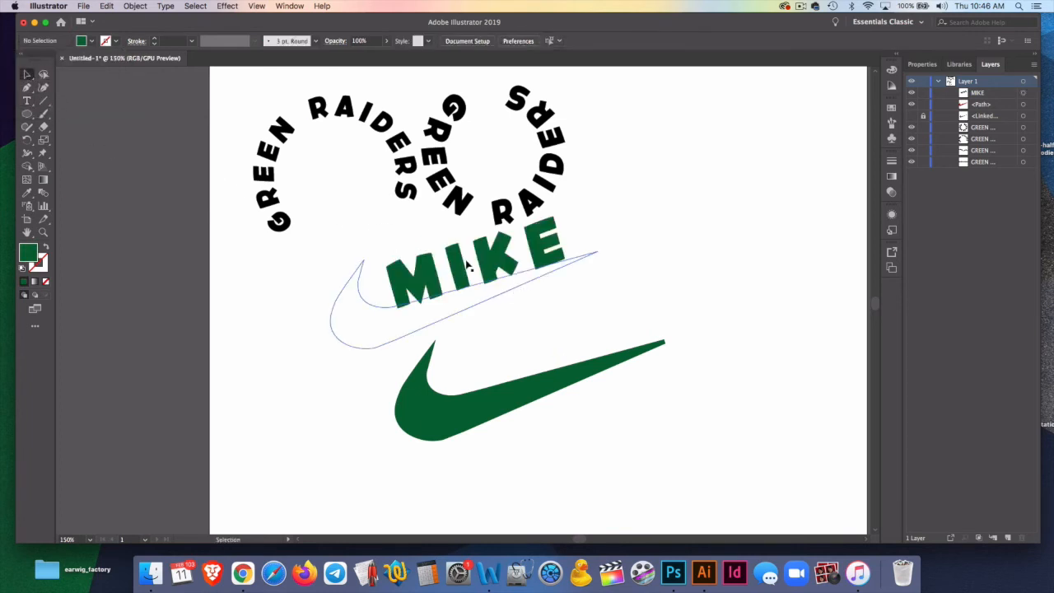
{"action": "left_click_drag", "start_coordinate": [466, 268], "coordinate": [536, 346]}
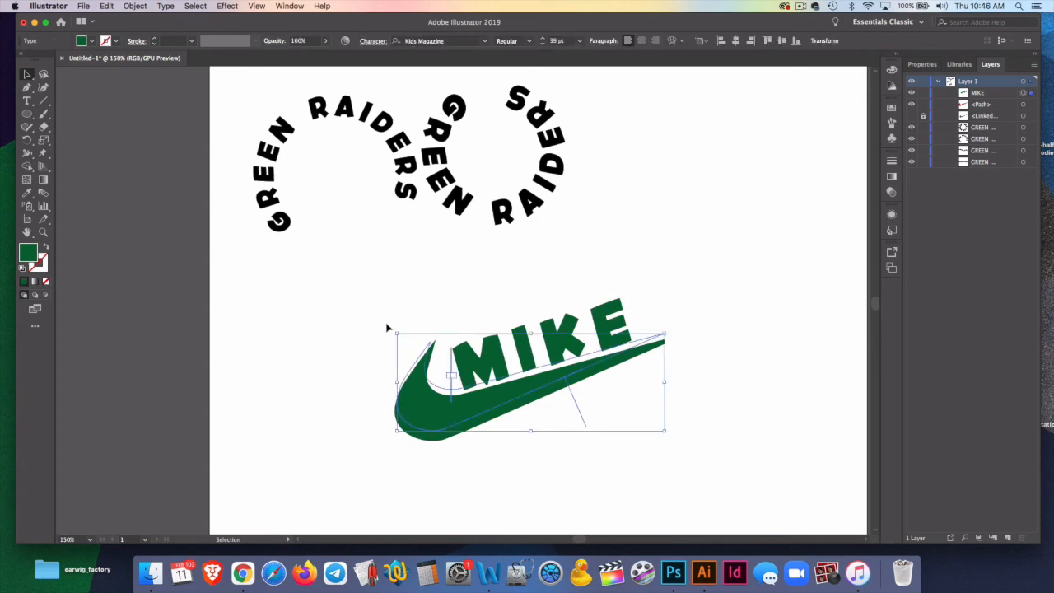
{"action": "left_click", "coordinate": [724, 310]}
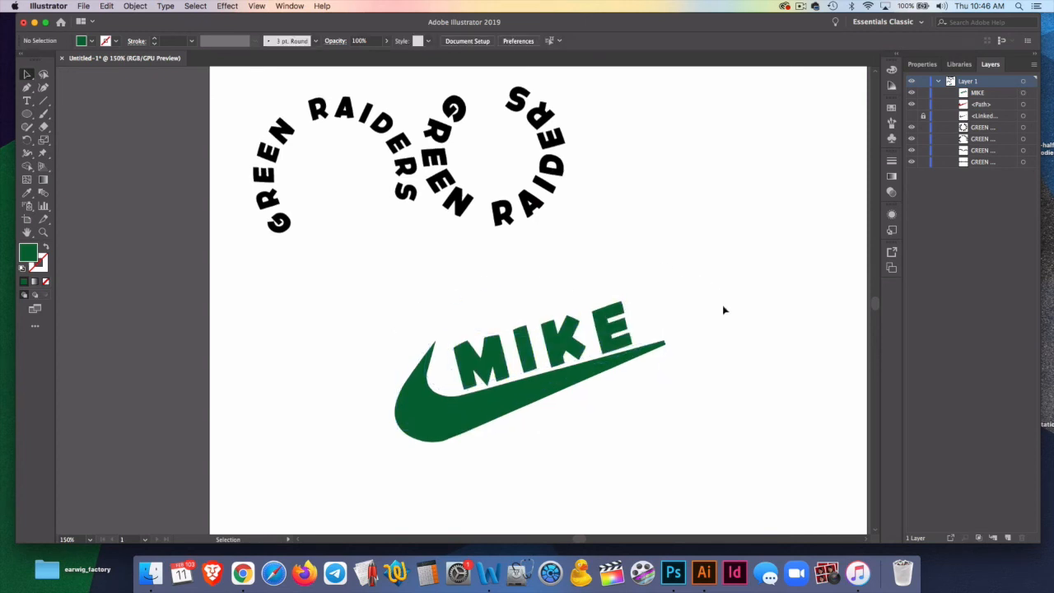
Step: Scroll up and select the wavy GREEN RAIDERS text to shift its start point left
{"action": "scroll", "scroll_direction": "up", "scroll_amount": 3}
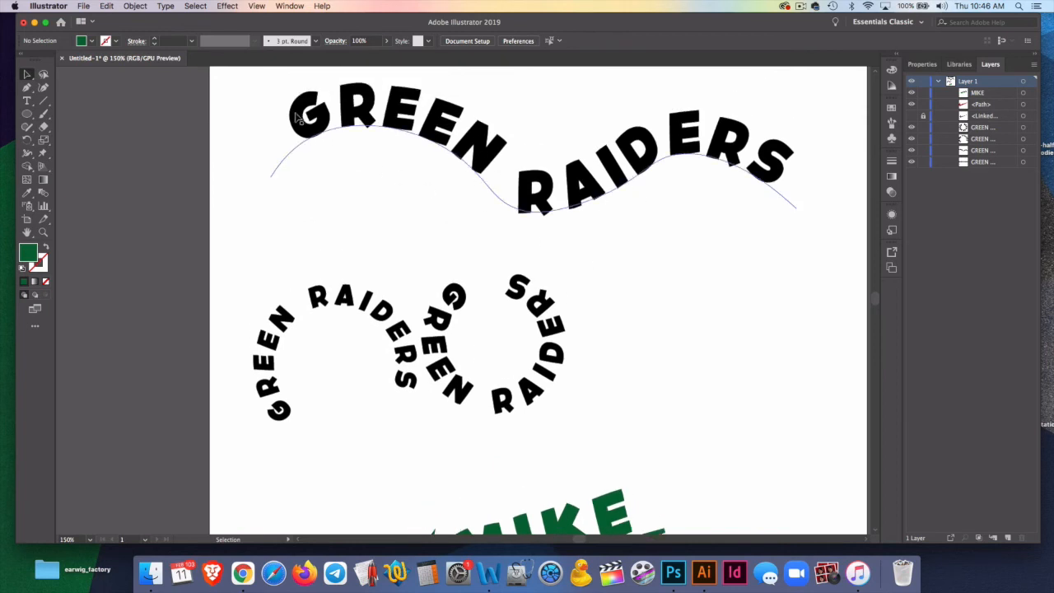
{"action": "left_click", "coordinate": [297, 120]}
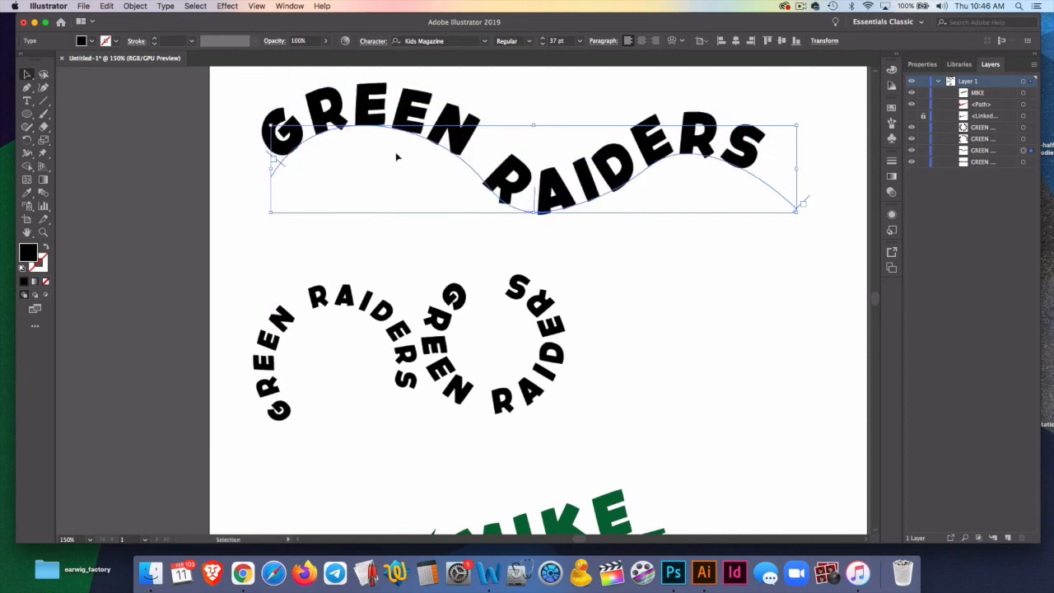
{"action": "left_click", "coordinate": [333, 365]}
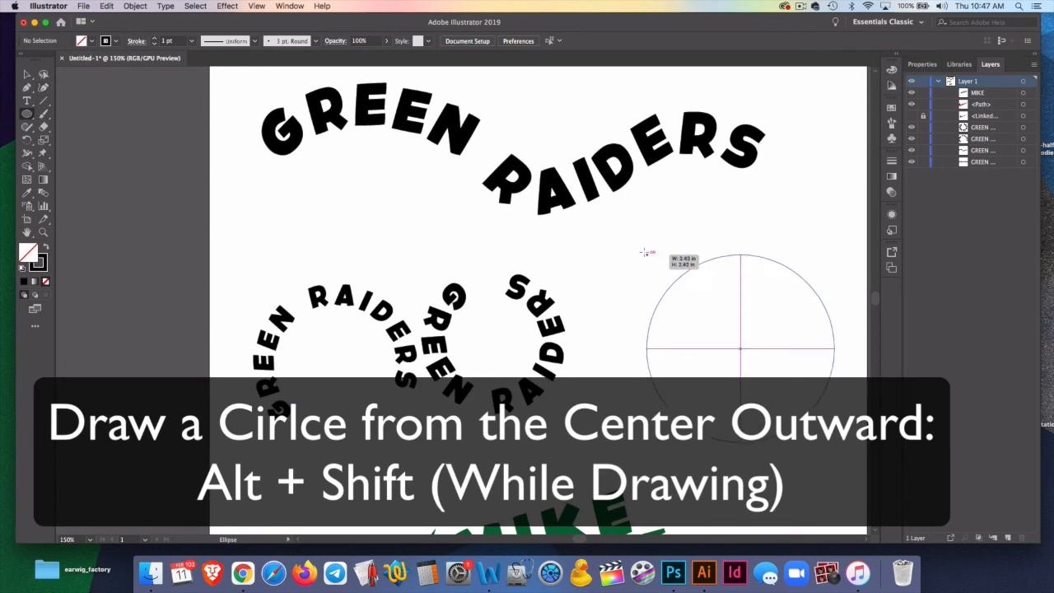
Step: Replace the freehand circle with an exact 2-inch circle, nudge it, and drag a copy left
{"action": "left_click_drag", "start_coordinate": [739, 348], "coordinate": [842, 348]}
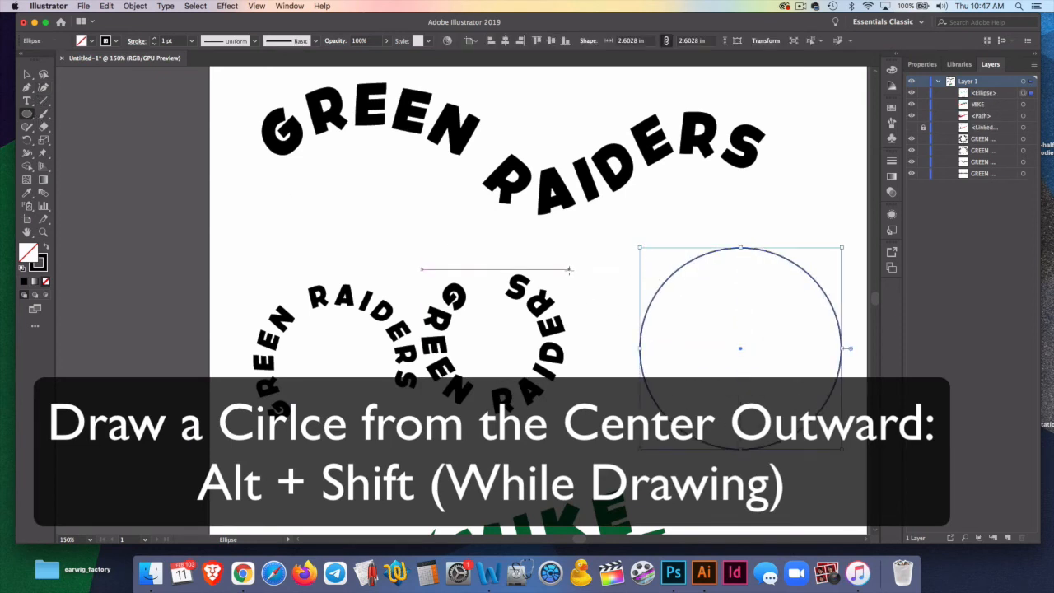
{"action": "key", "text": "Delete"}
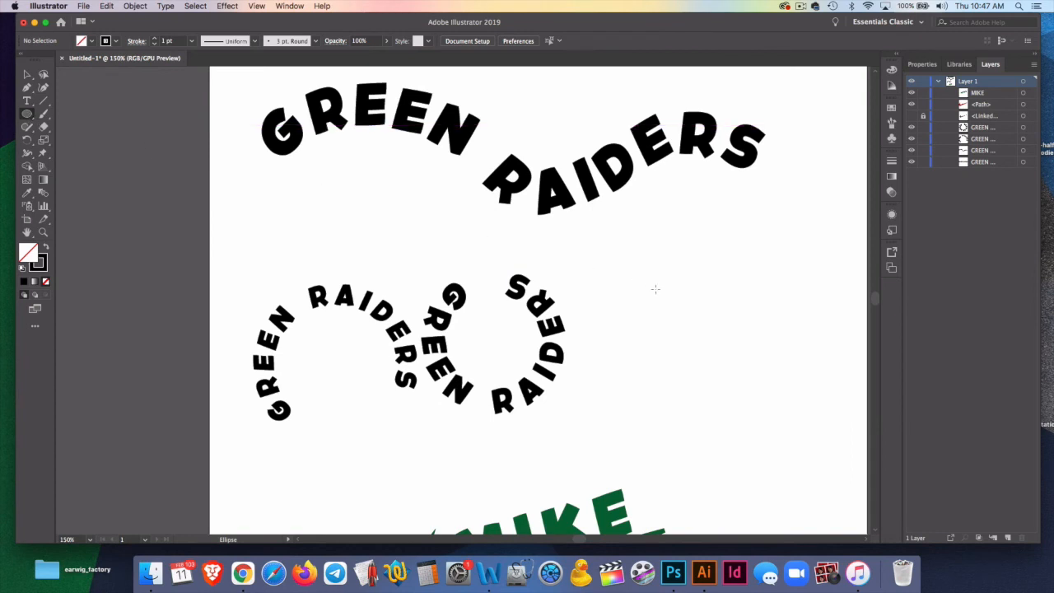
{"action": "left_click", "coordinate": [655, 289]}
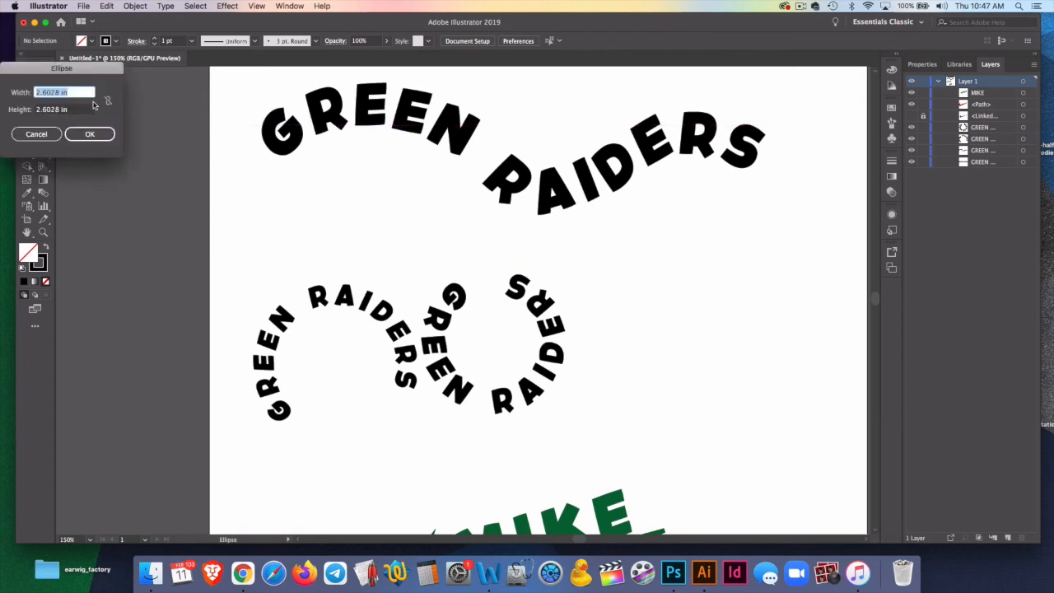
{"action": "type", "text": "2"}
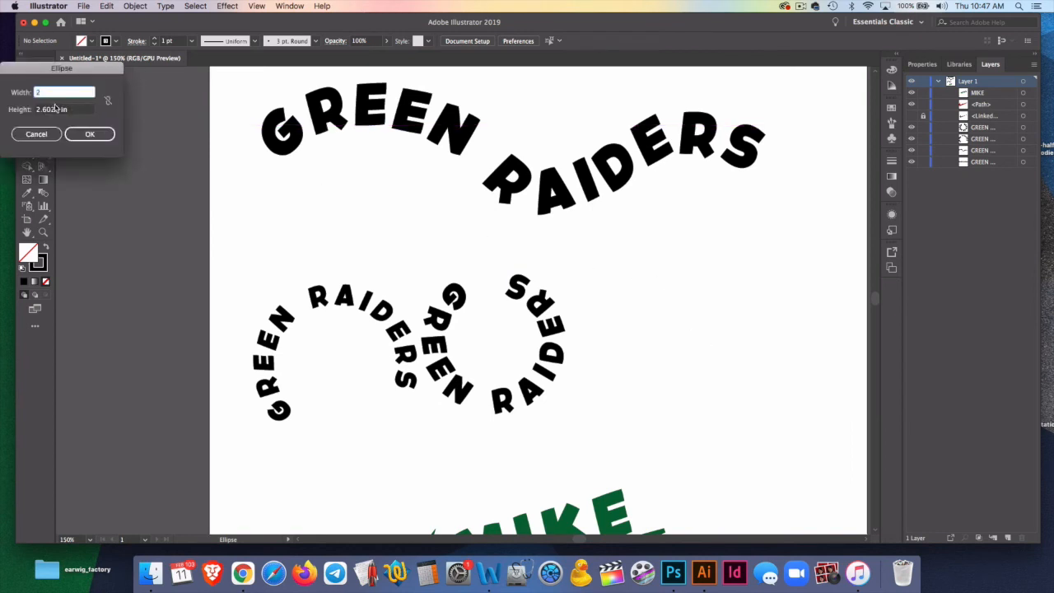
{"action": "left_click", "coordinate": [90, 133]}
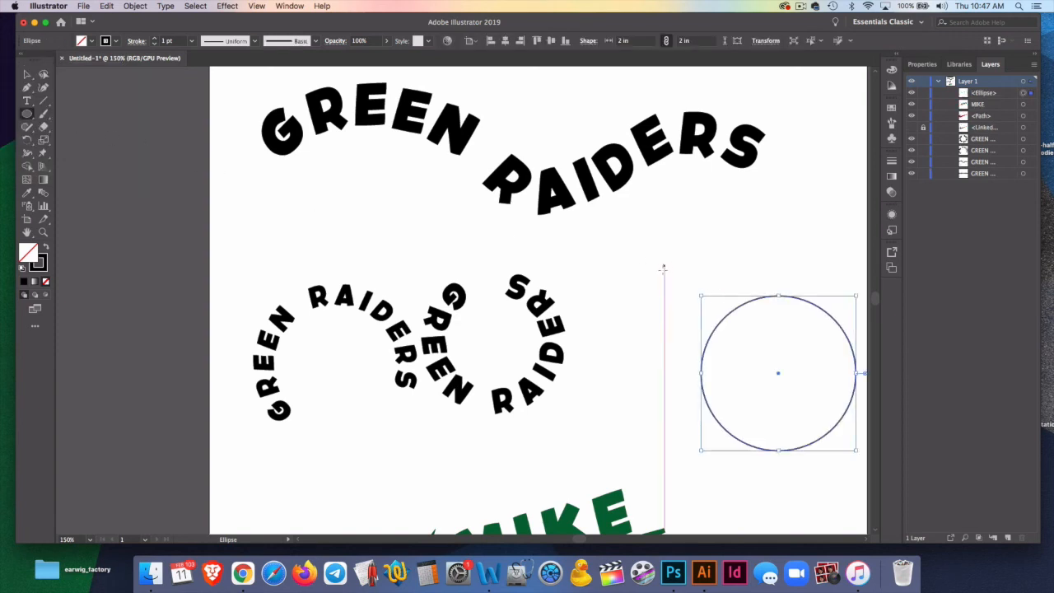
{"action": "mouse_move", "coordinate": [764, 308]}
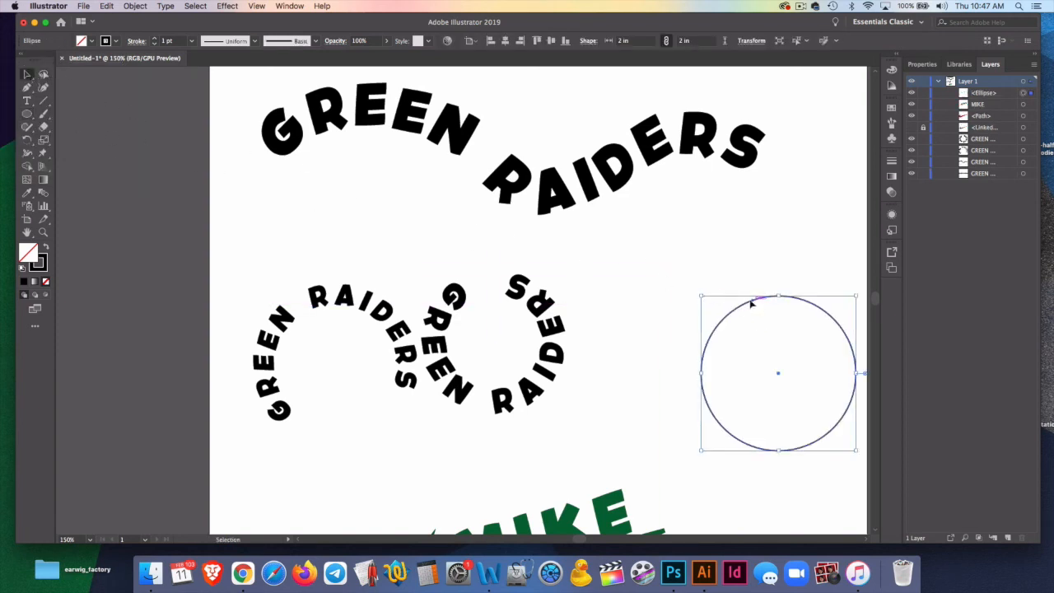
{"action": "left_click_drag", "start_coordinate": [778, 373], "coordinate": [712, 341]}
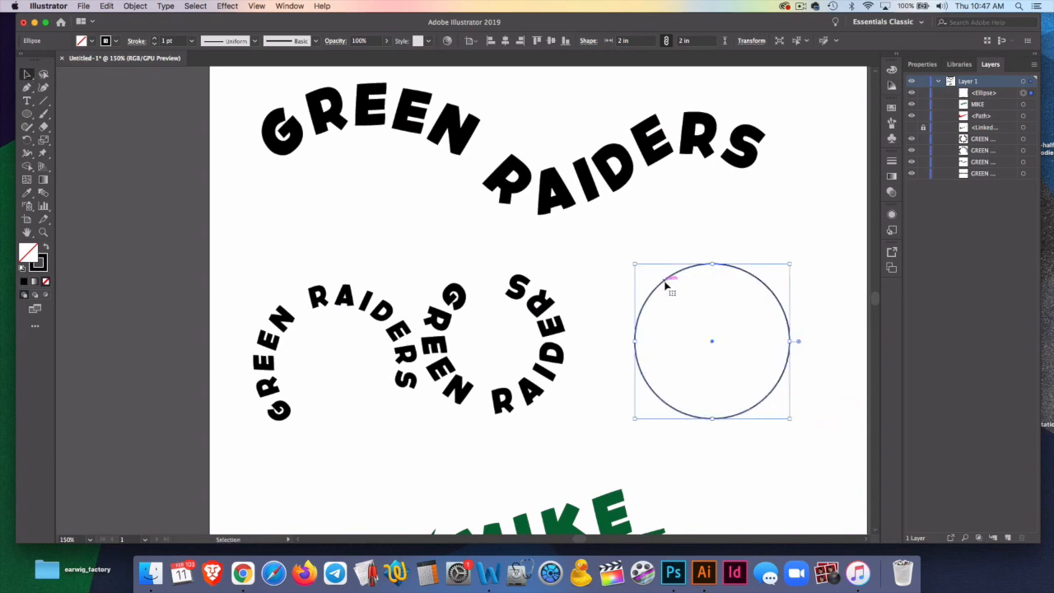
{"action": "left_click_drag", "start_coordinate": [712, 341], "coordinate": [464, 299]}
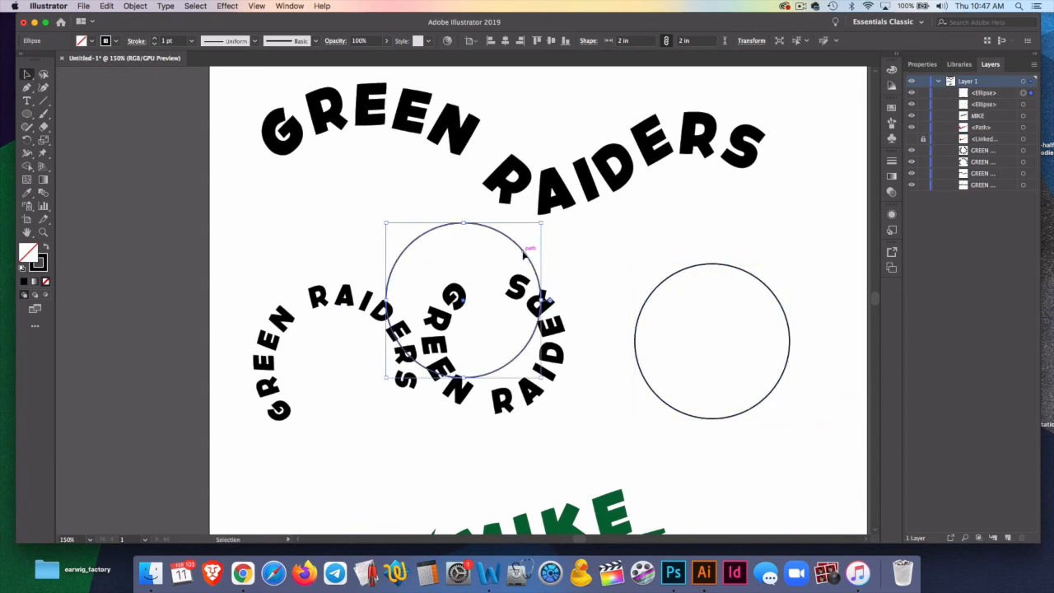
Step: Move the circle copy right over the circular text and select the arched MIKE text
{"action": "left_click_drag", "start_coordinate": [464, 304], "coordinate": [666, 304]}
{"action": "type", "text": "MIKE"}
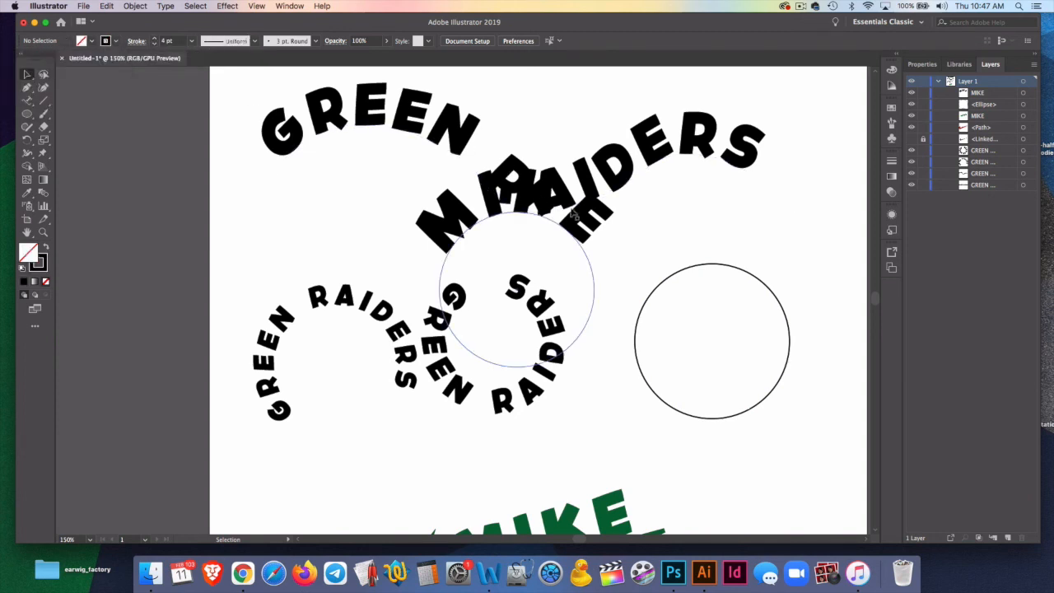
{"action": "left_click", "coordinate": [713, 341]}
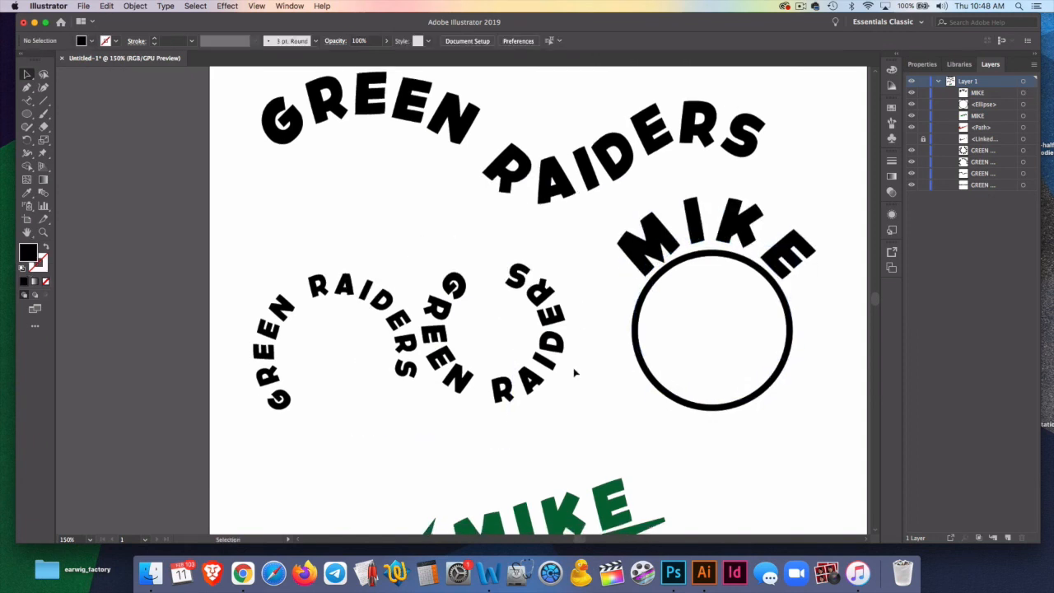
{"action": "mouse_move", "coordinate": [262, 194]}
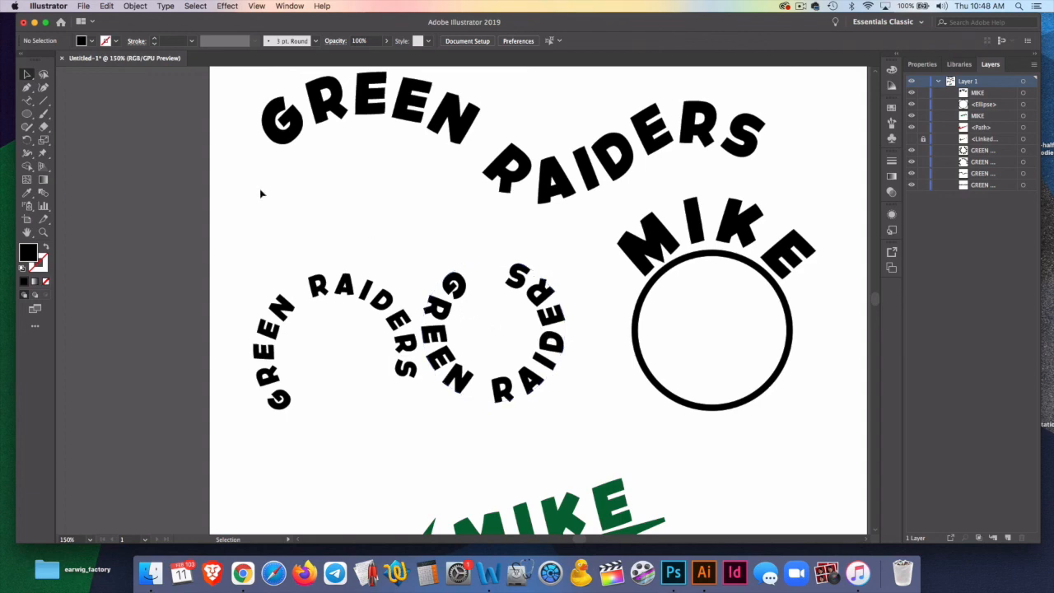
Step: In Type on a Path Options, set MIKE's Align to Path to Center and check Flip
{"action": "left_click", "coordinate": [712, 321]}
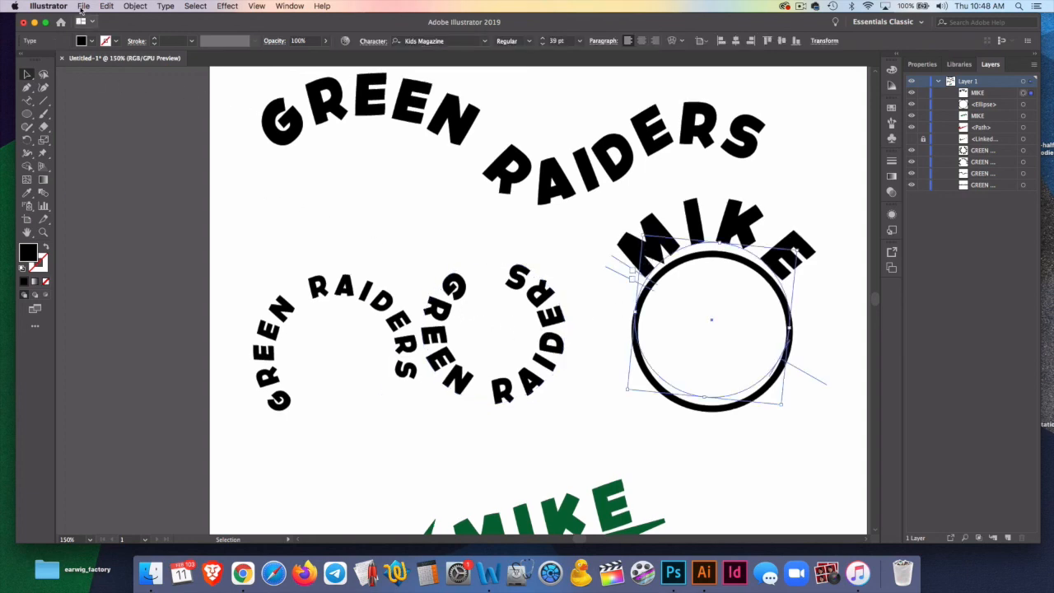
{"action": "left_click", "coordinate": [165, 6]}
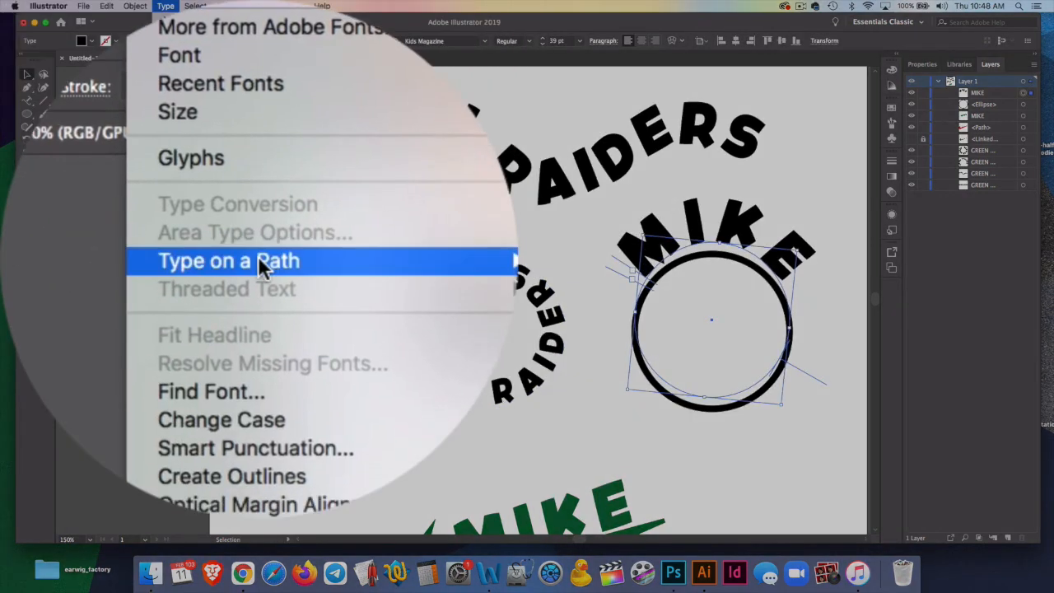
{"action": "left_click", "coordinate": [229, 260]}
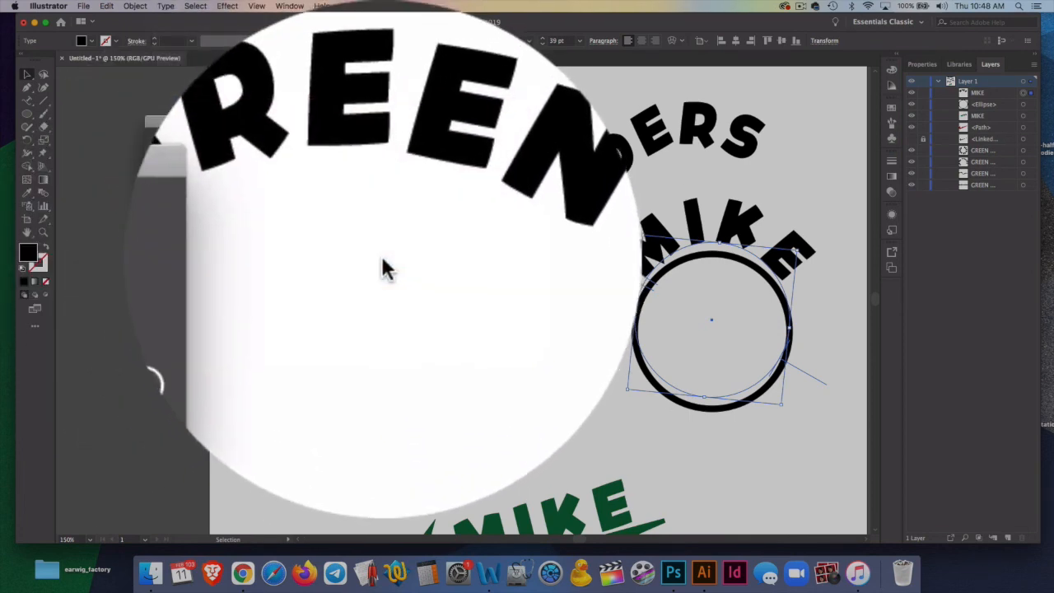
{"action": "left_click", "coordinate": [259, 255]}
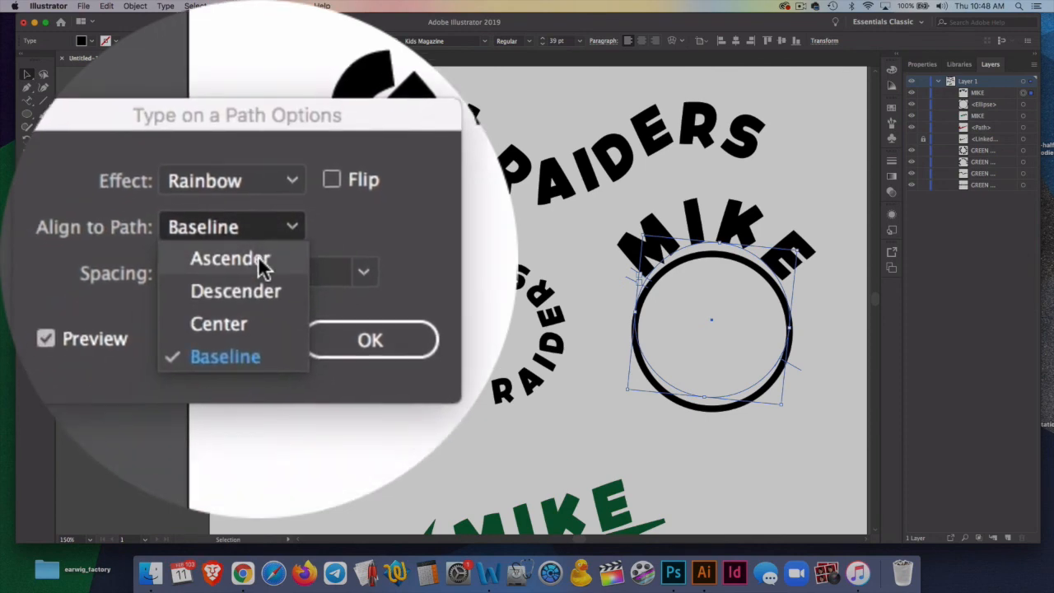
{"action": "left_click", "coordinate": [235, 291]}
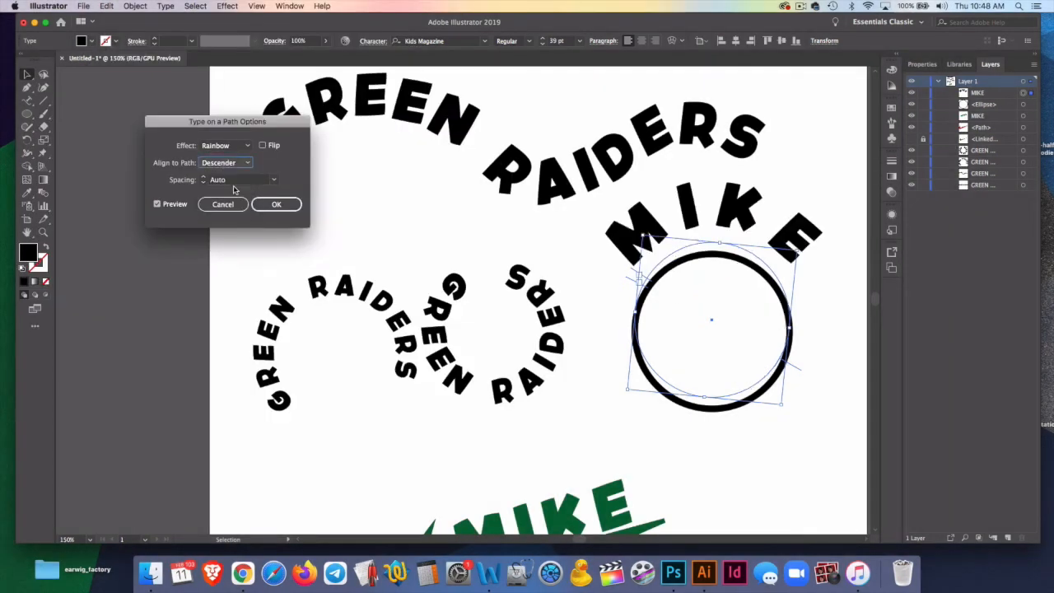
{"action": "left_click", "coordinate": [225, 162]}
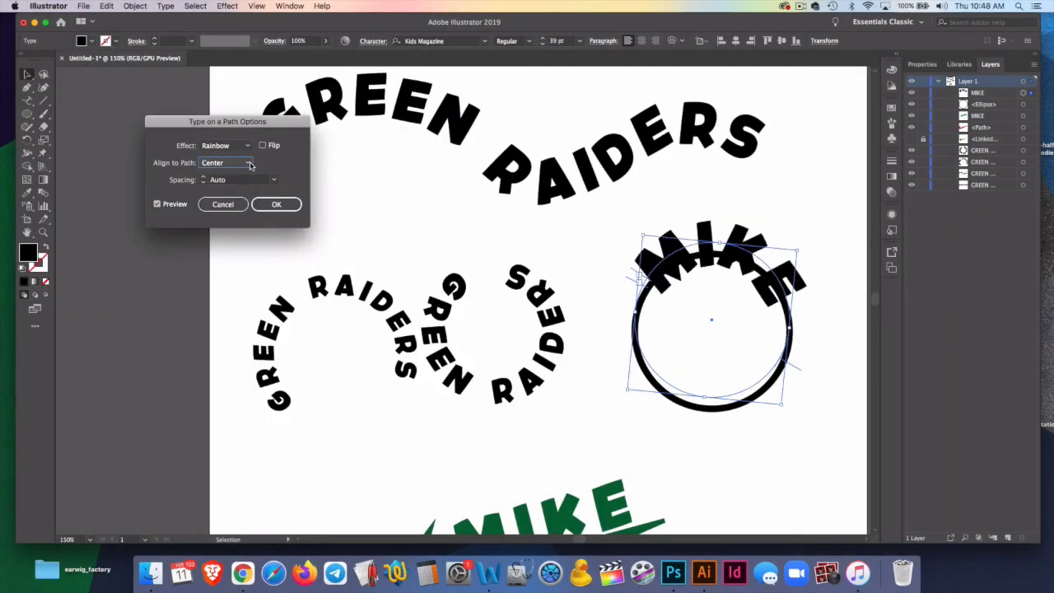
{"action": "left_click", "coordinate": [263, 145]}
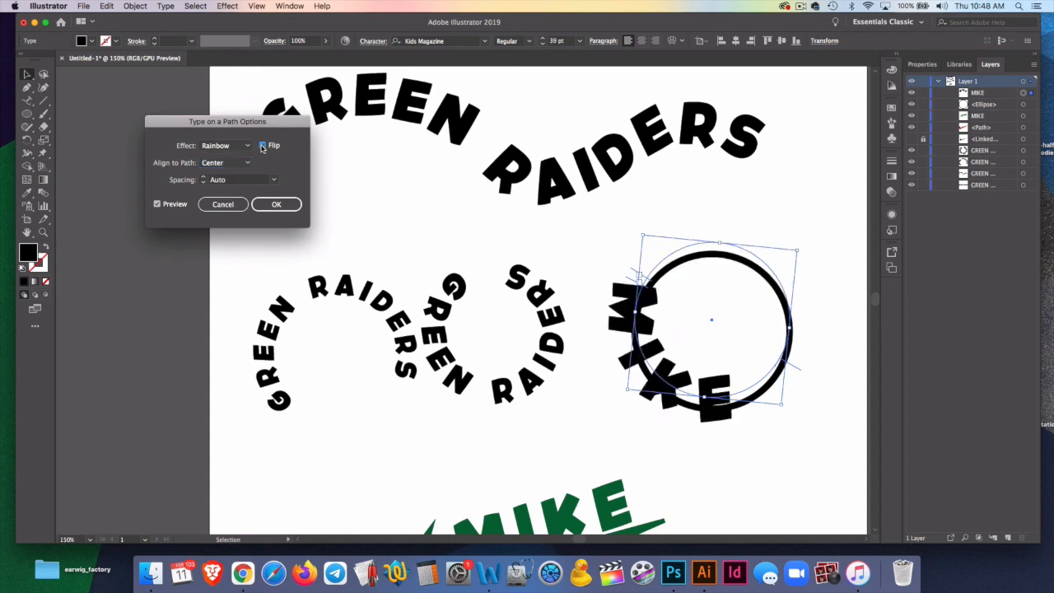
{"action": "left_click", "coordinate": [276, 204]}
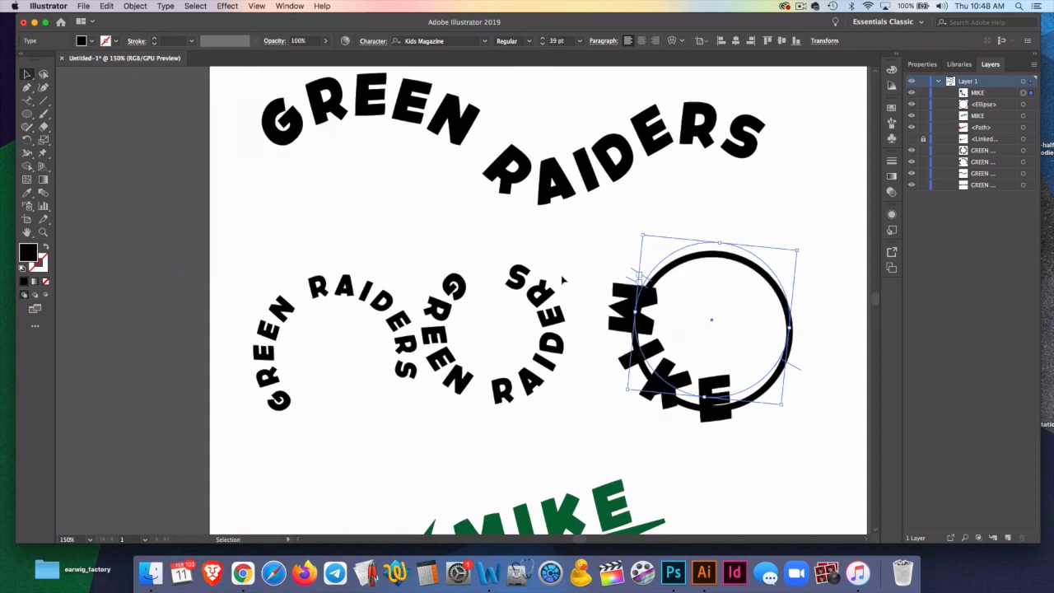
{"action": "scroll", "scroll_direction": "down", "scroll_amount": 3}
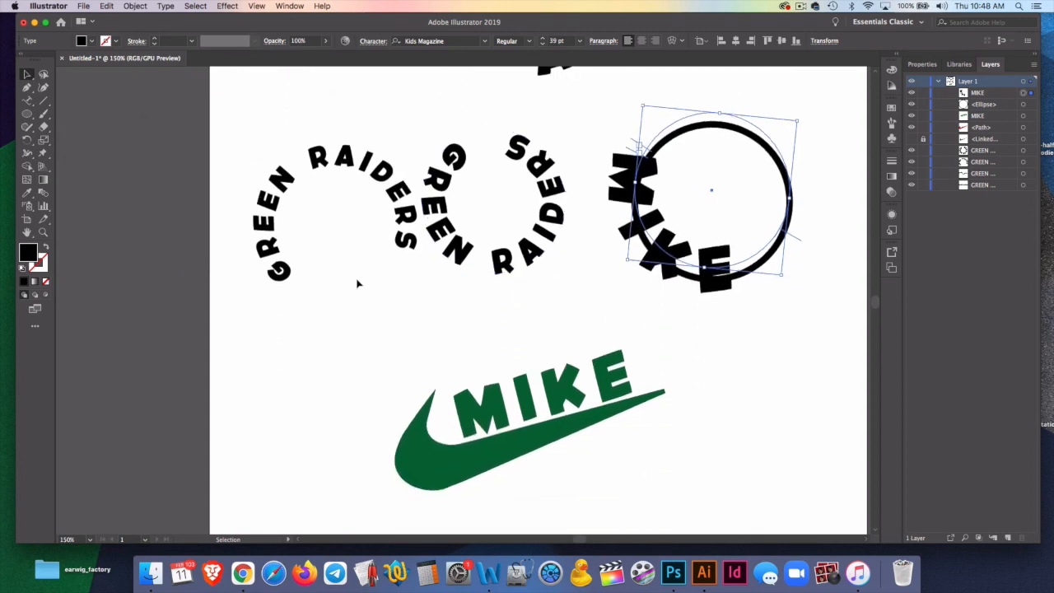
{"action": "scroll", "scroll_direction": "up", "scroll_amount": 3}
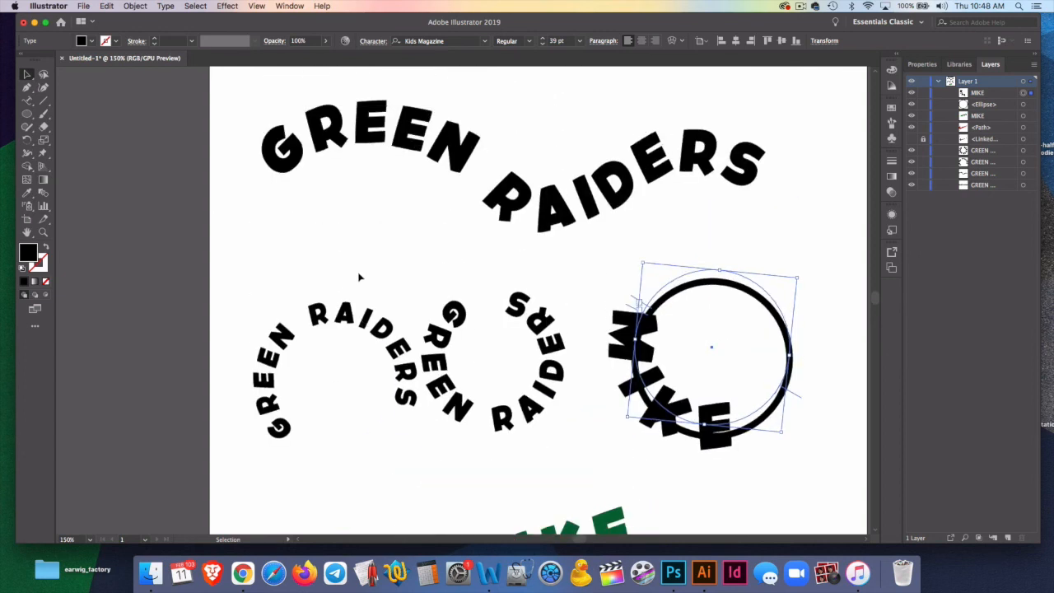